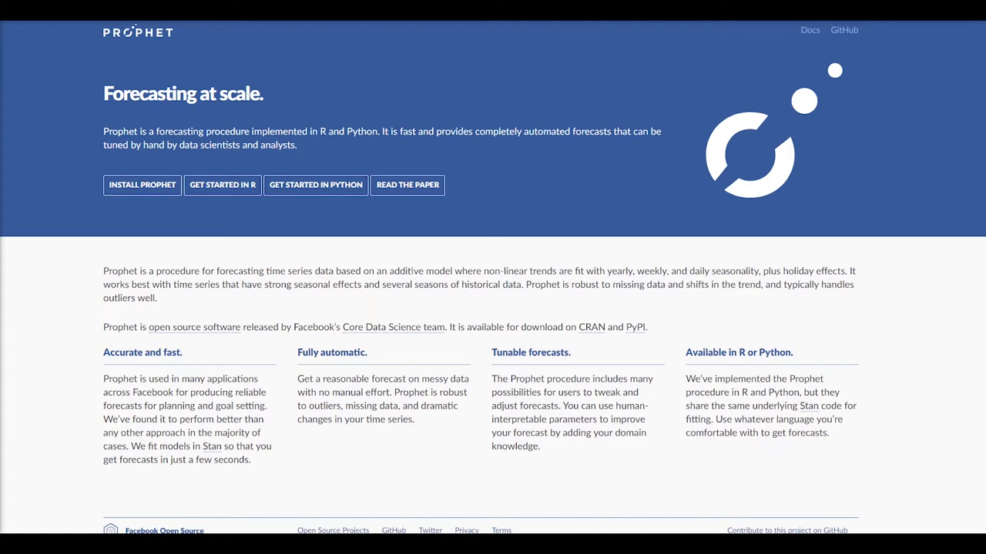
mouse_move(196, 56)
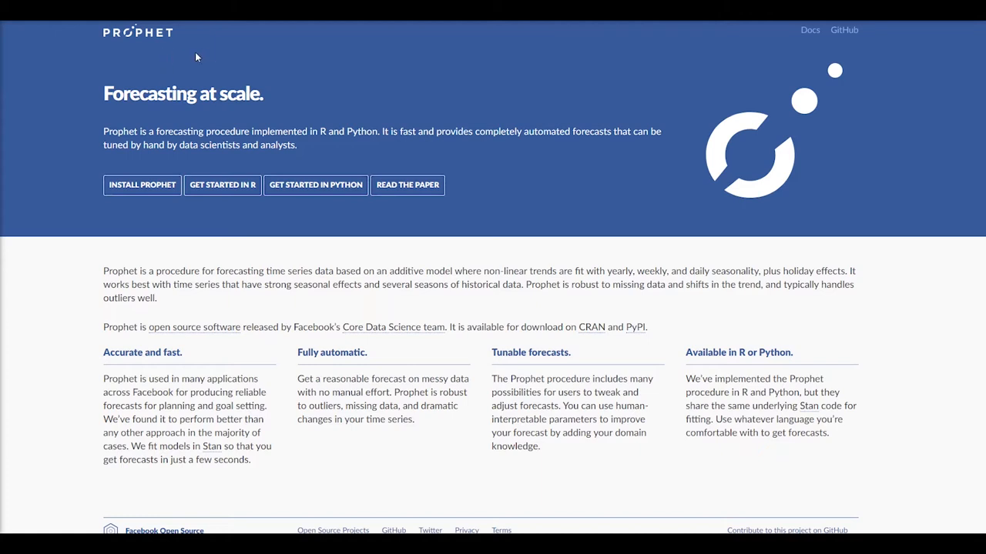
mouse_move(170, 64)
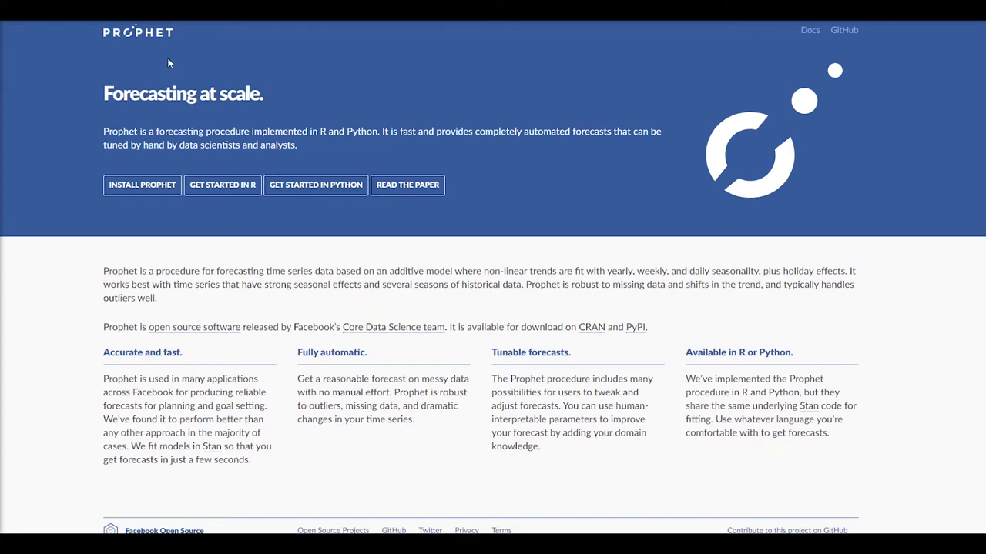
mouse_move(262, 55)
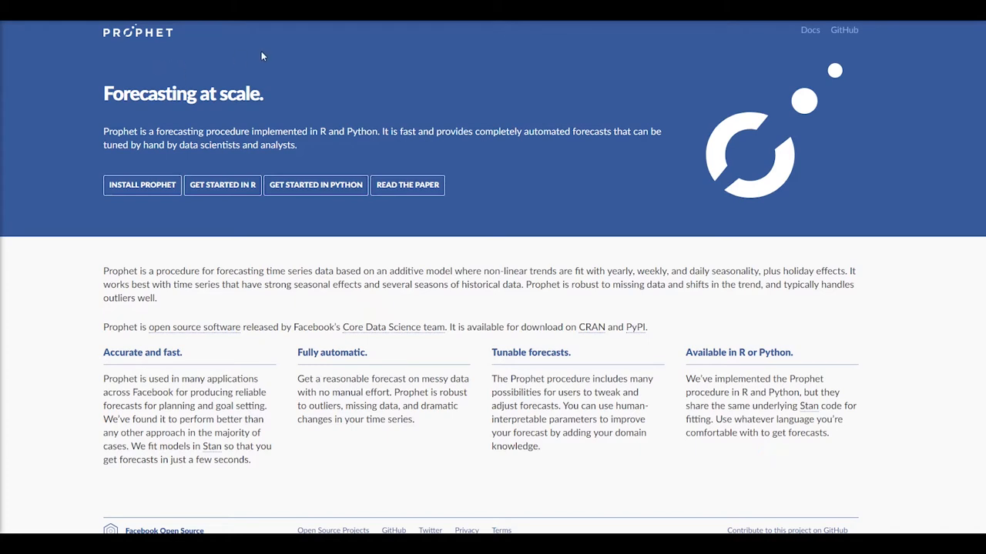
mouse_move(275, 97)
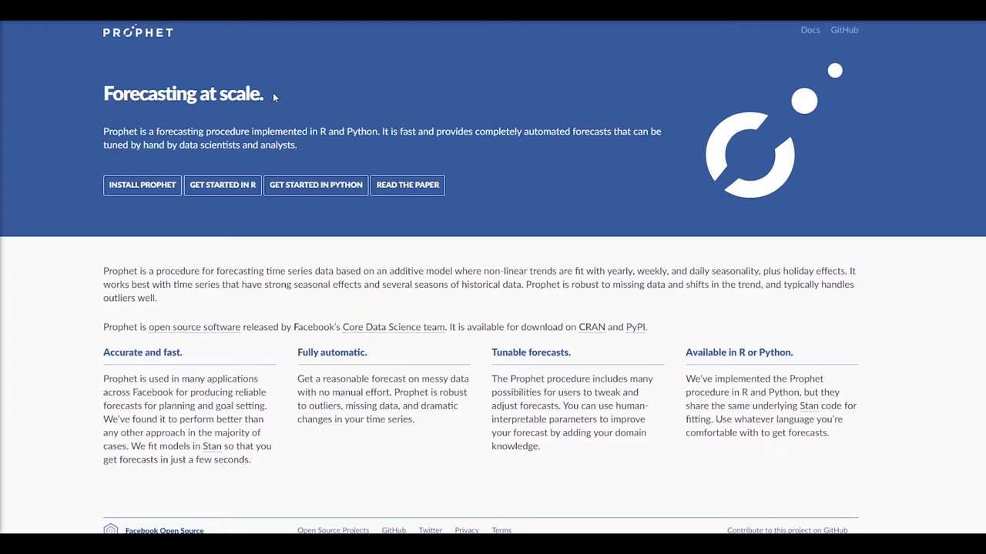
mouse_move(290, 106)
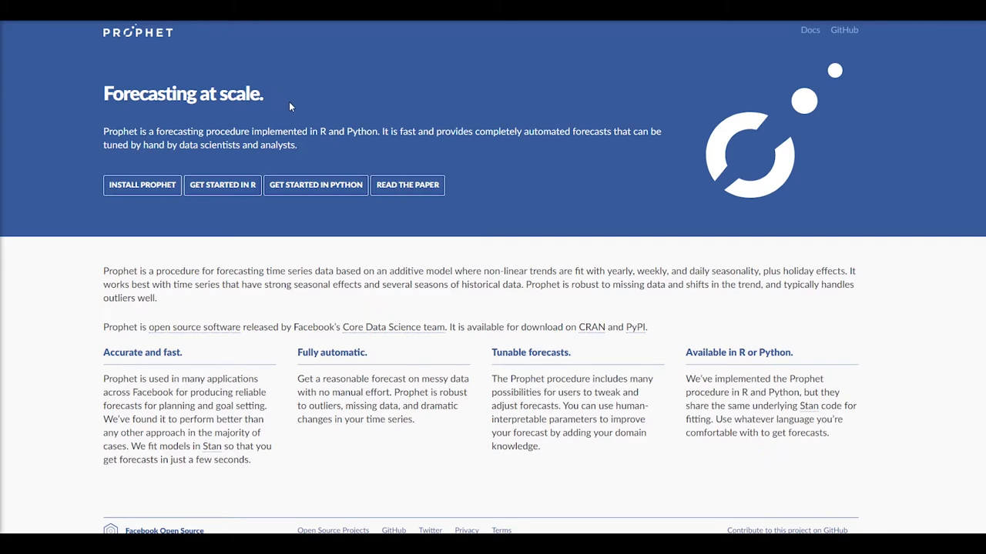
mouse_move(346, 144)
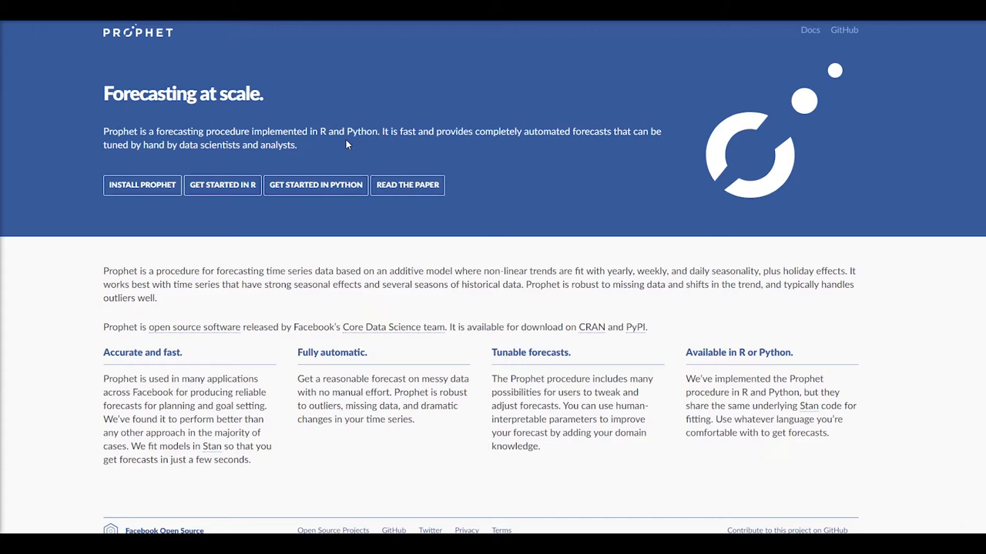
mouse_move(473, 138)
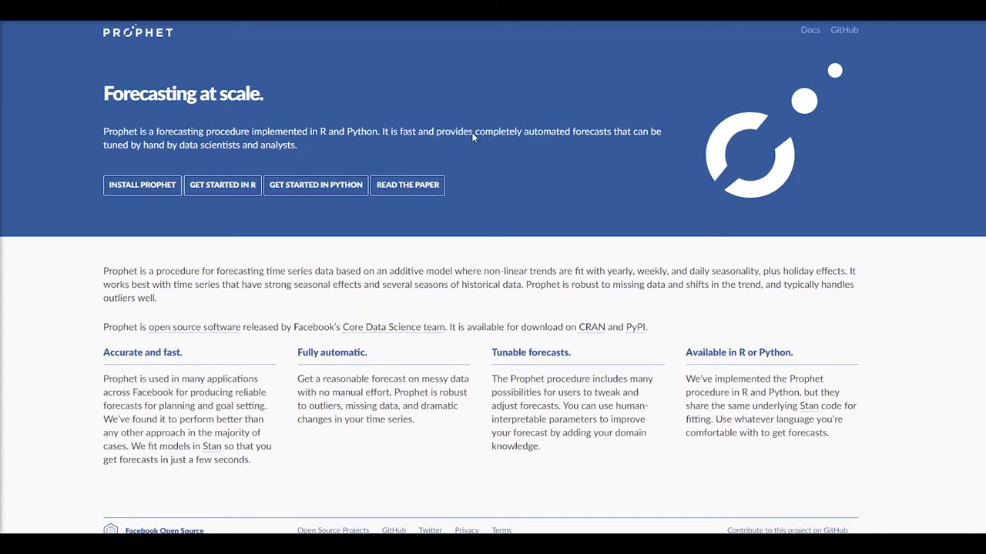
mouse_move(562, 151)
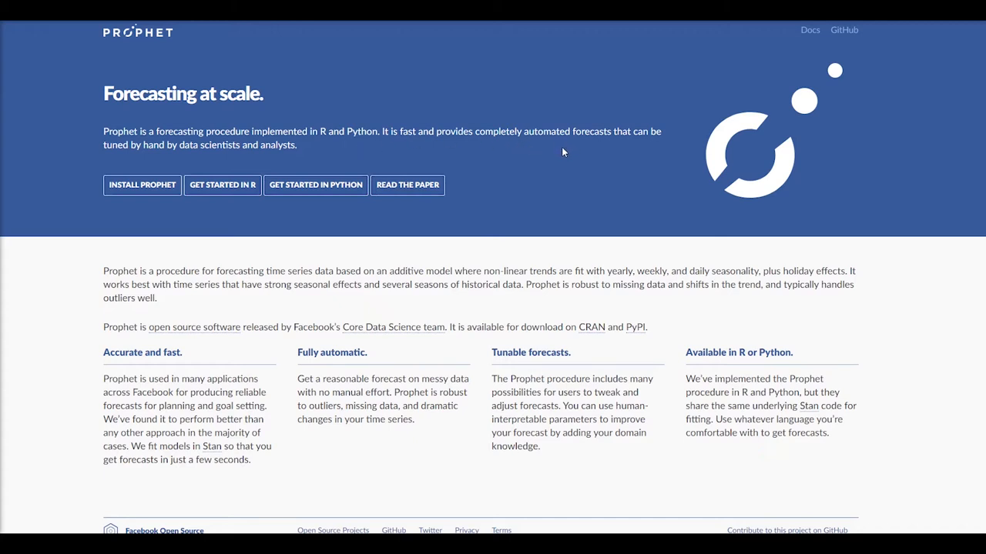
mouse_move(443, 256)
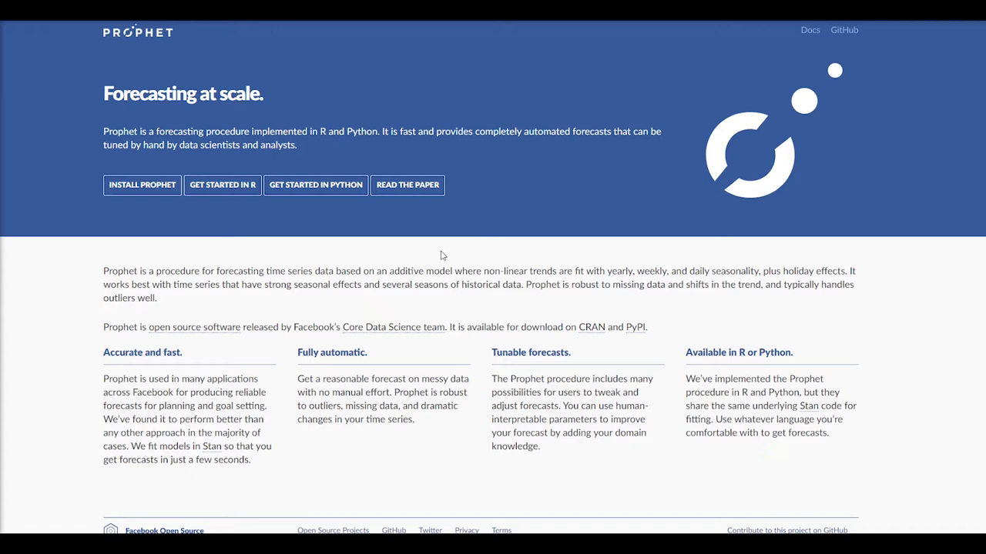
mouse_move(267, 333)
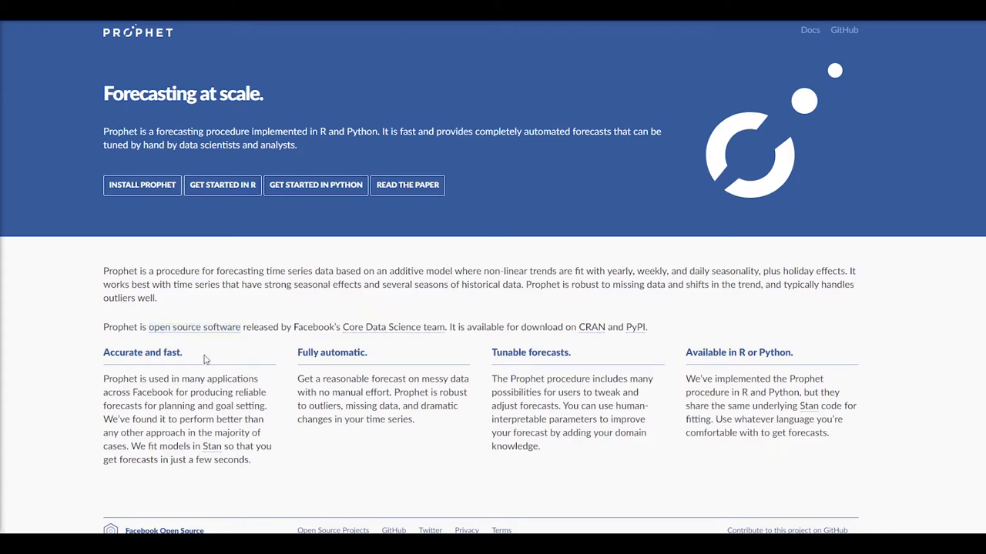
mouse_move(341, 351)
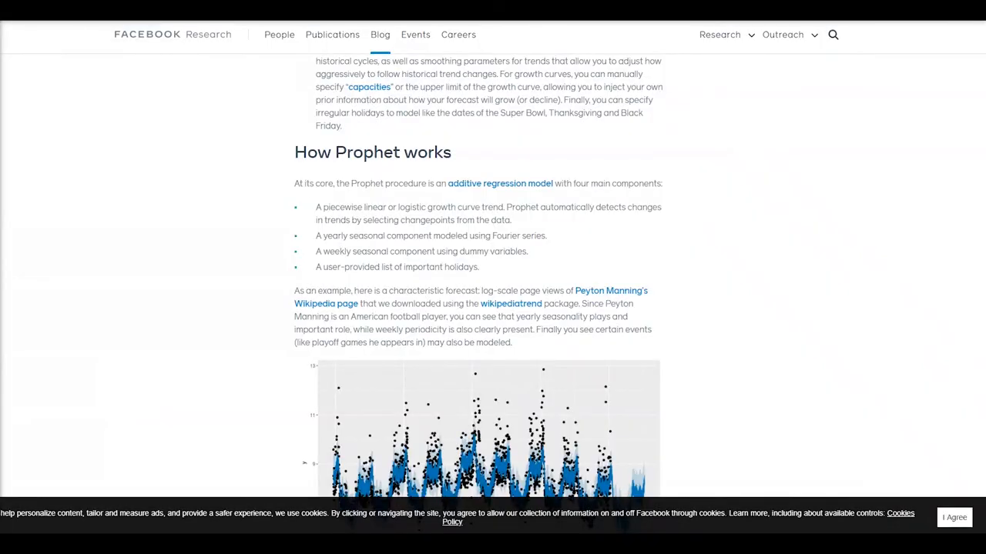
mouse_move(142, 144)
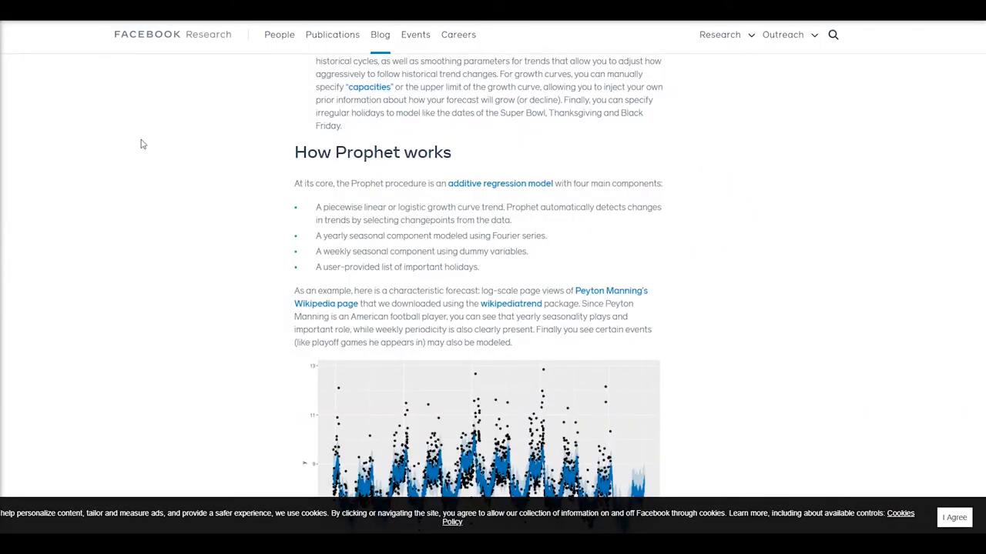
mouse_move(174, 148)
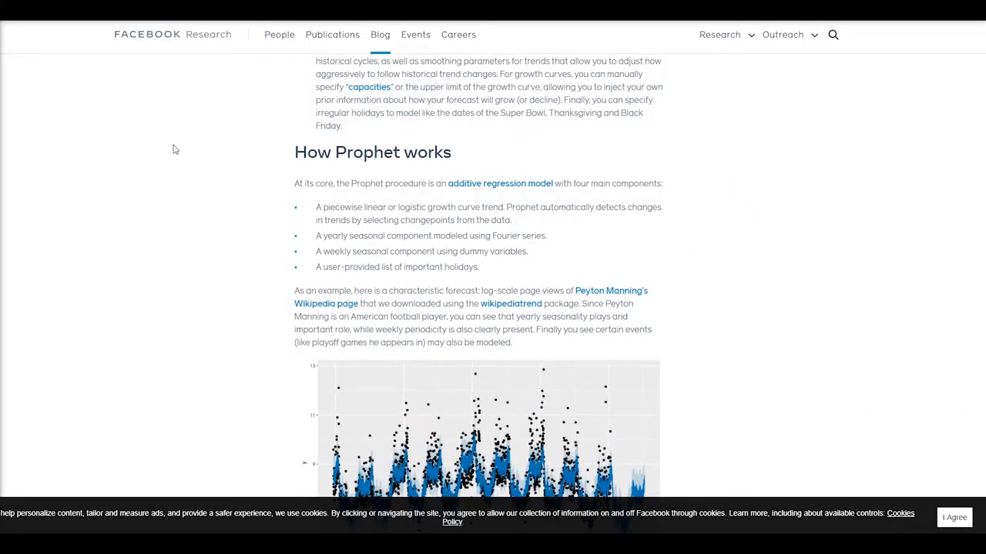
mouse_move(203, 145)
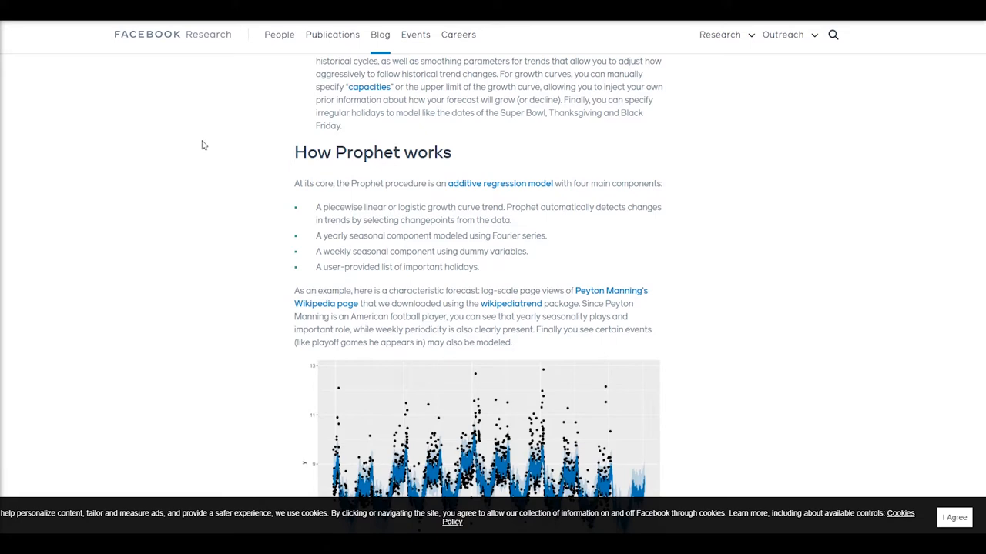
mouse_move(368, 210)
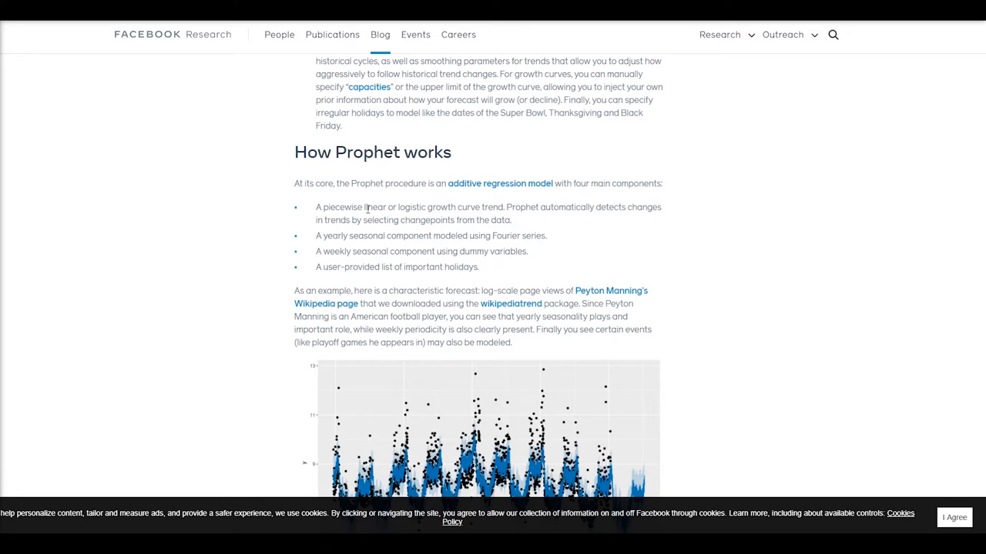
scroll(up, 3)
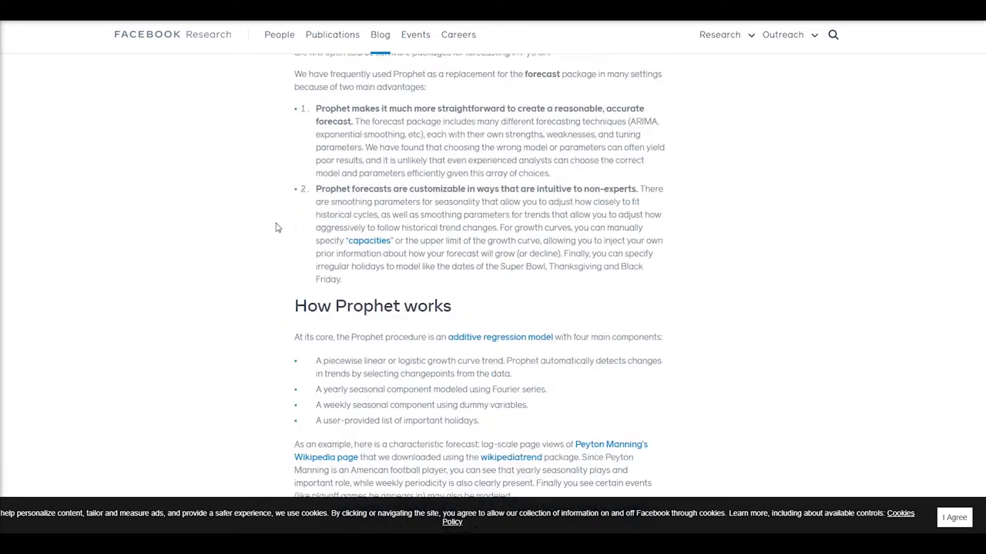
scroll(up, 3)
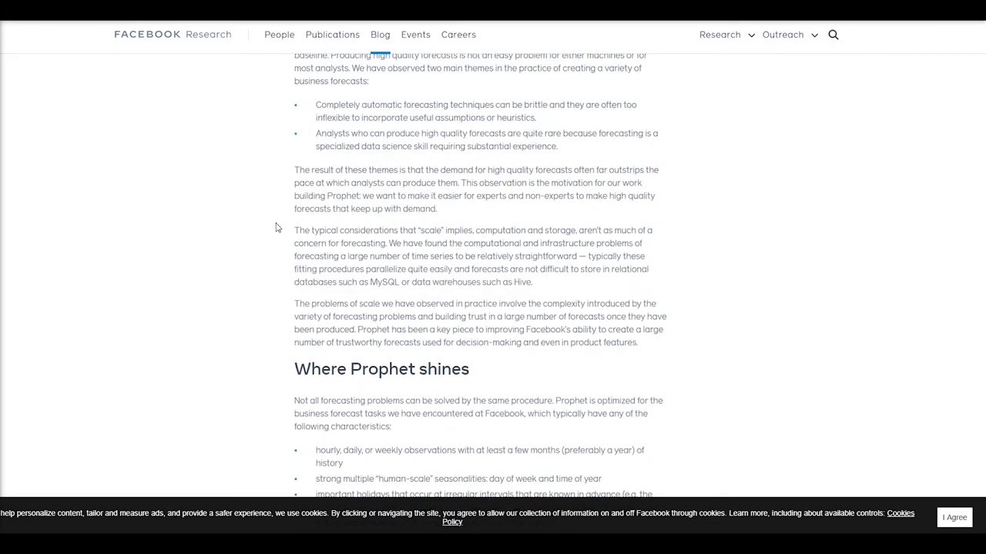
scroll(down, 3)
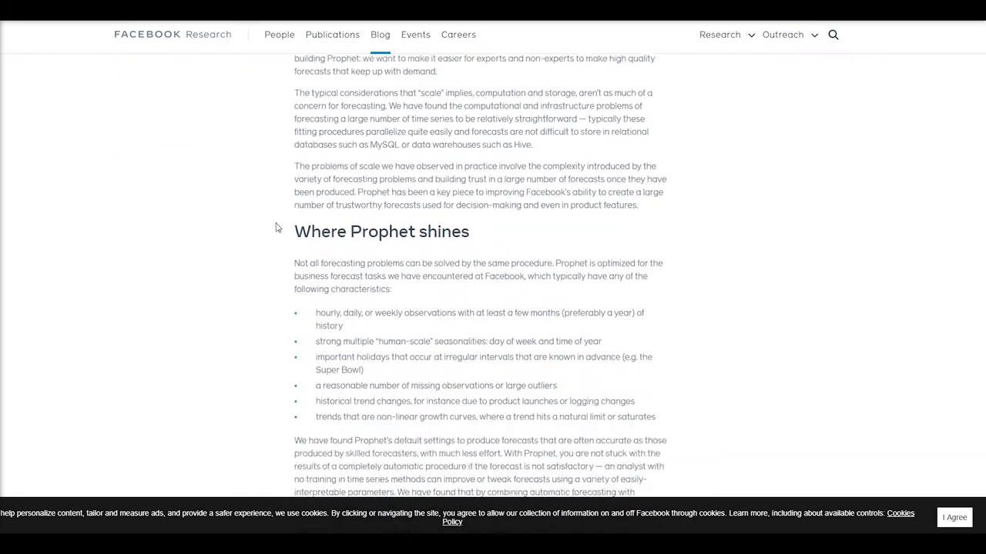
scroll(down, 3)
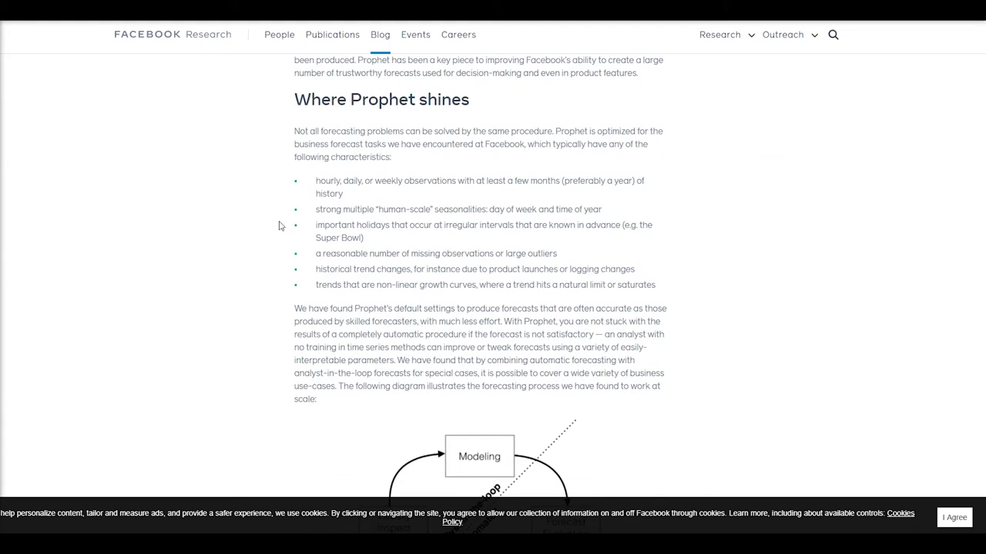
mouse_move(281, 208)
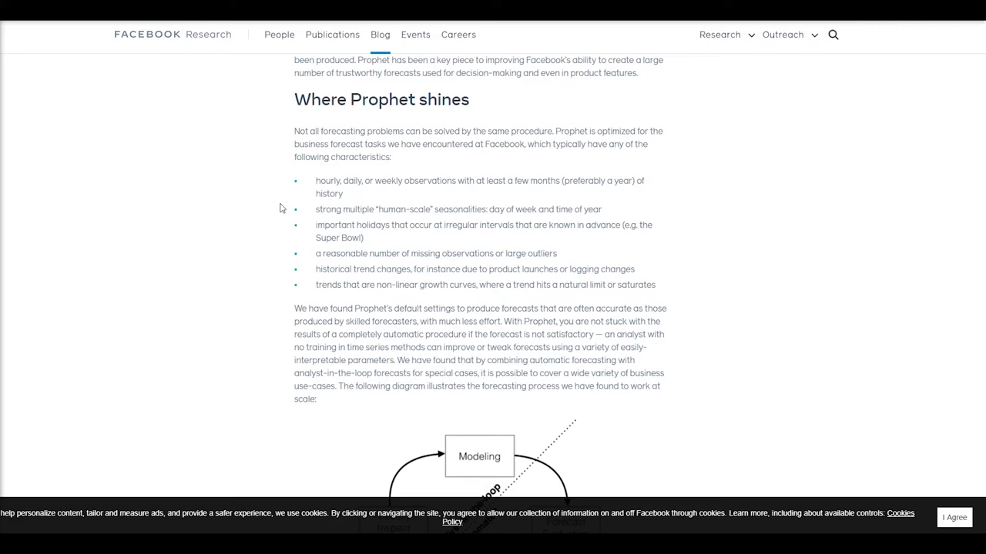
mouse_move(457, 219)
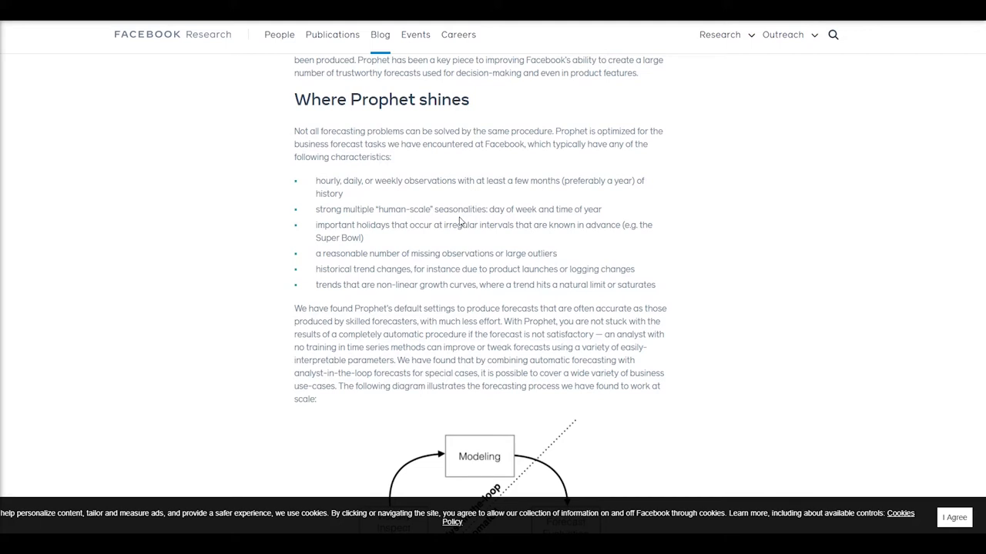
mouse_move(286, 211)
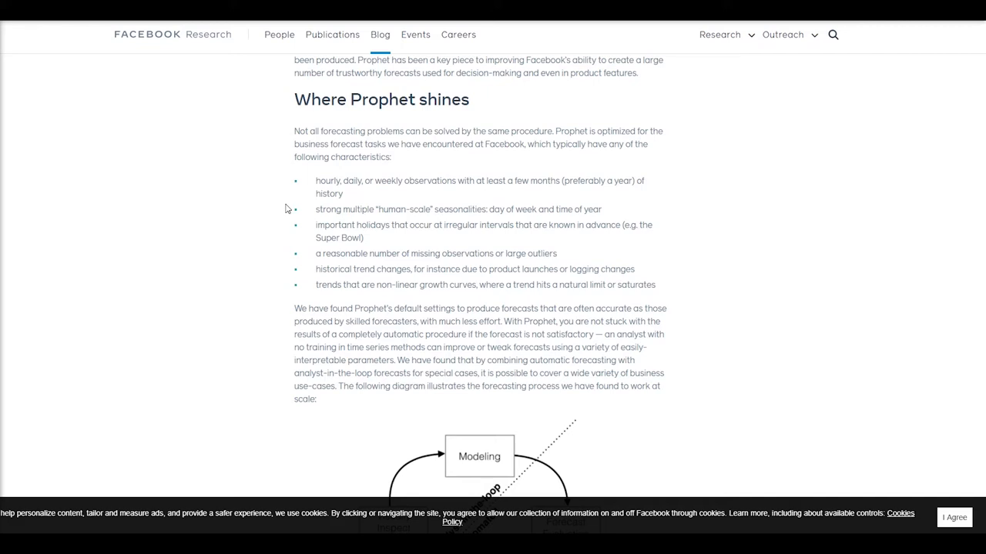
mouse_move(281, 220)
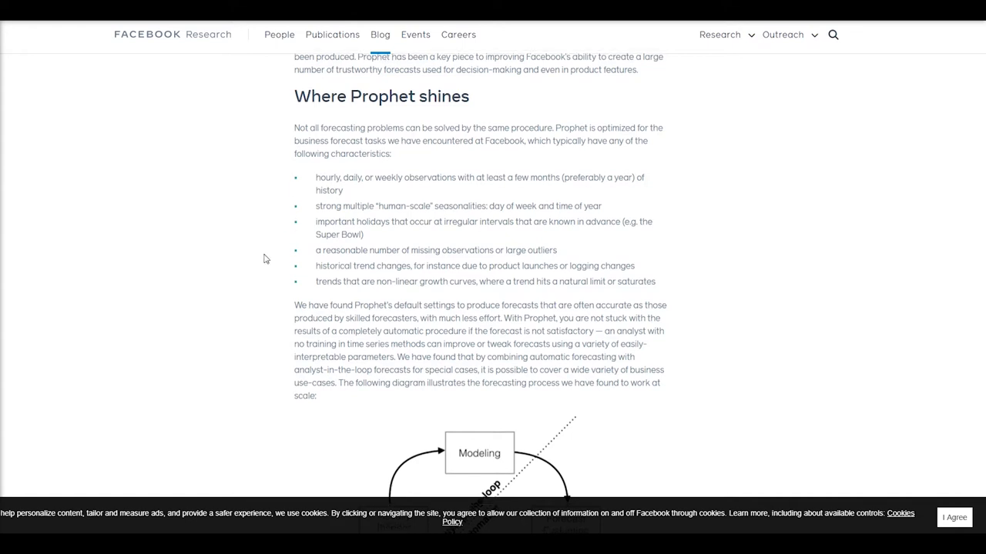
scroll(down, 3)
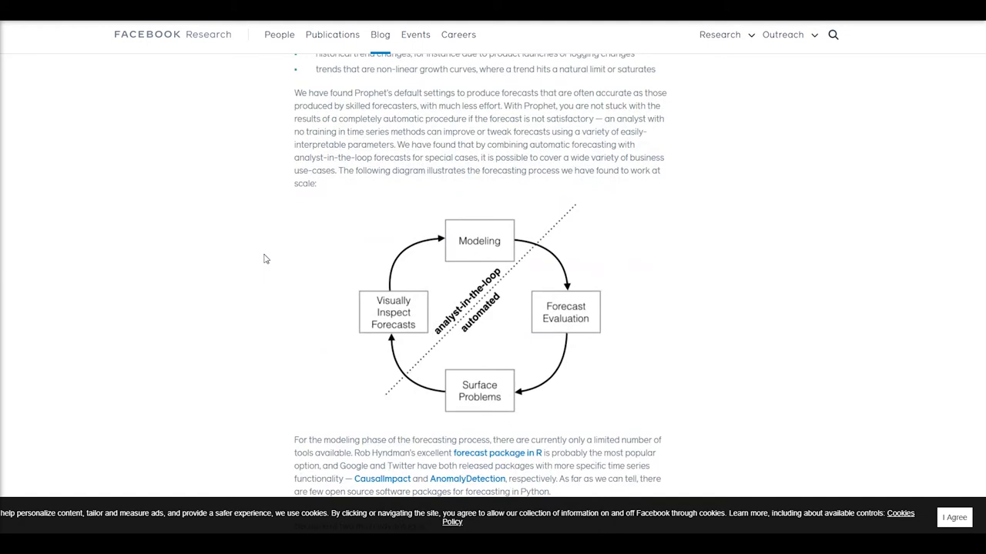
scroll(down, 3)
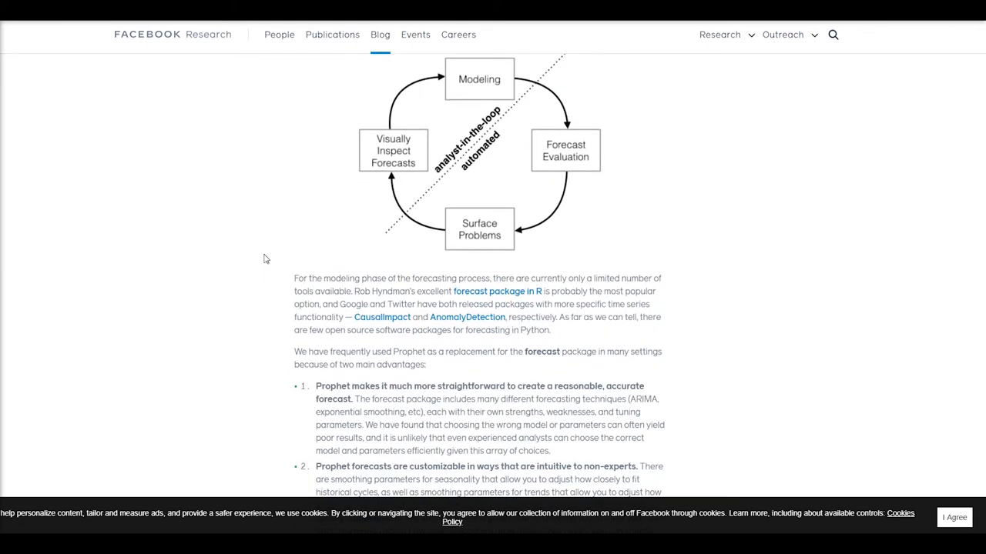
scroll(down, 3)
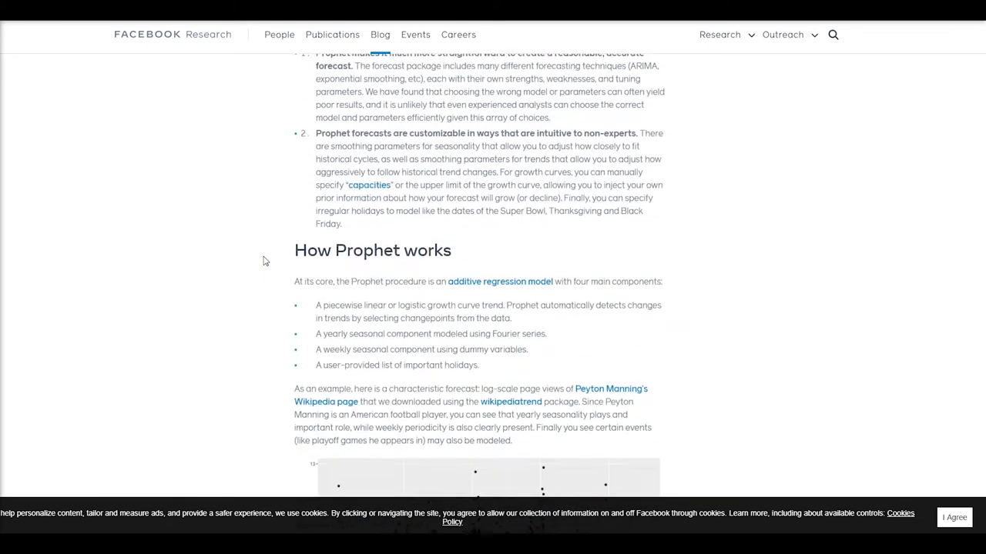
scroll(down, 3)
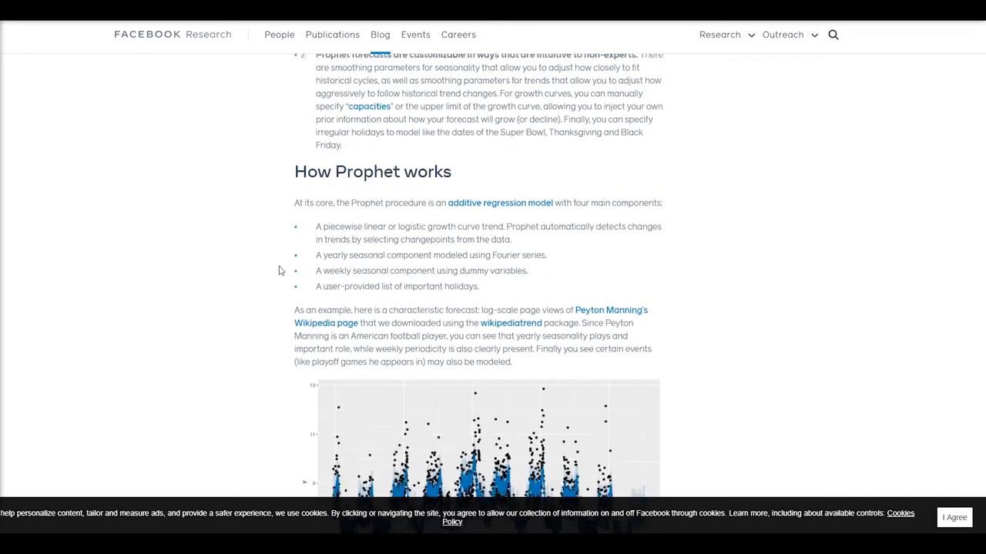
scroll(down, 3)
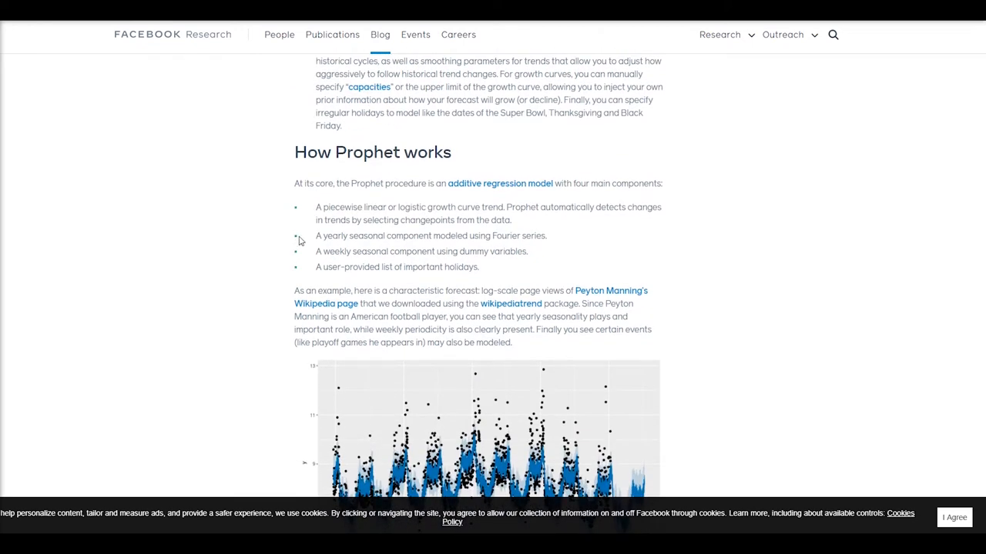
mouse_move(538, 224)
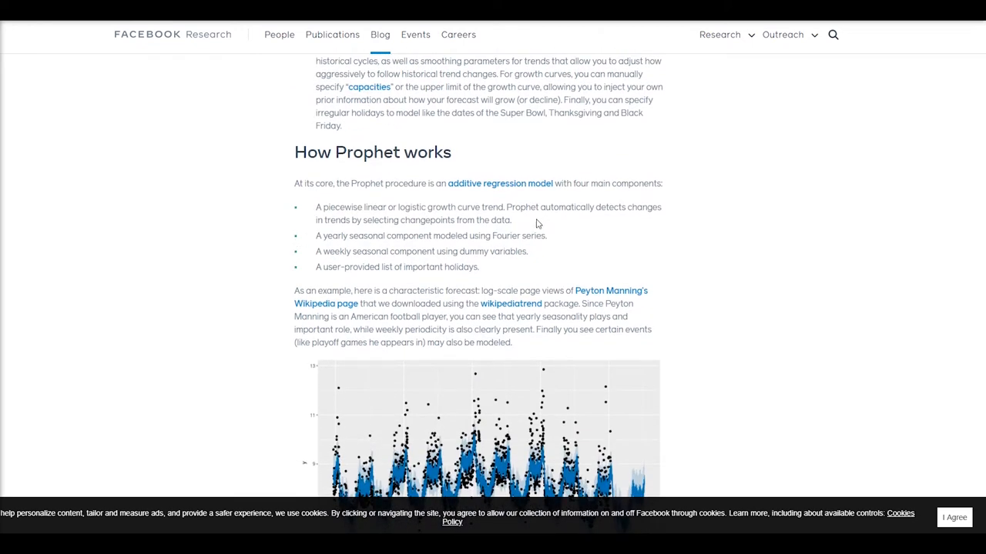
mouse_move(529, 225)
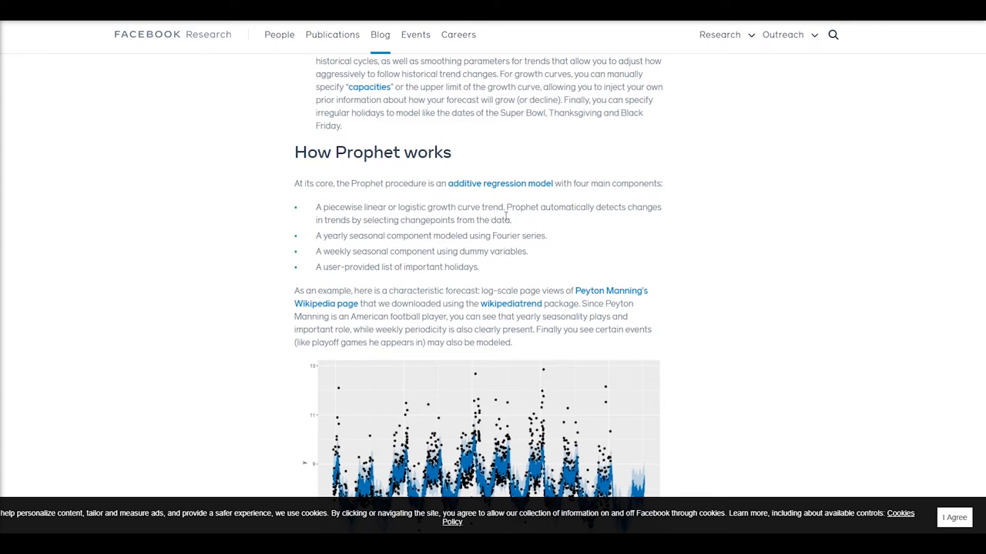
mouse_move(516, 216)
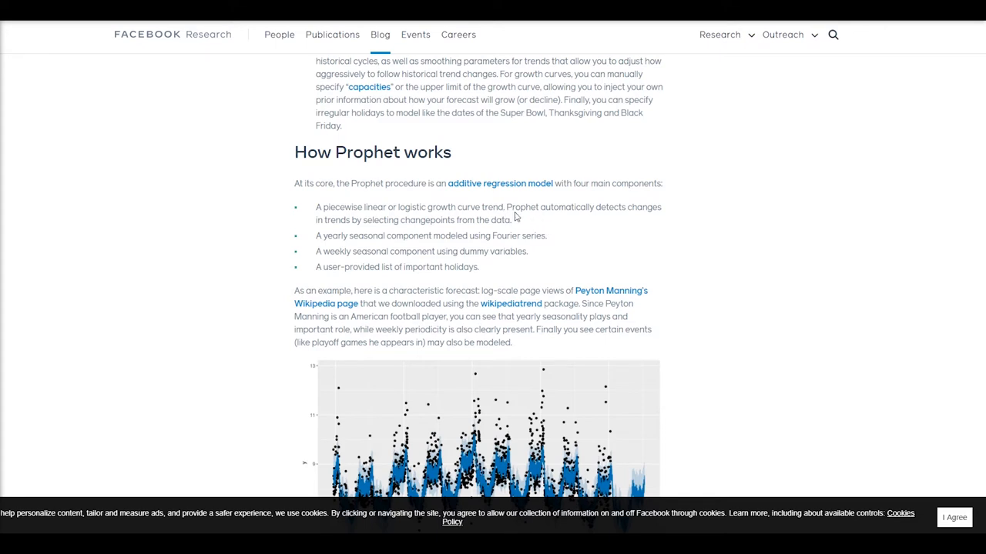
mouse_move(435, 223)
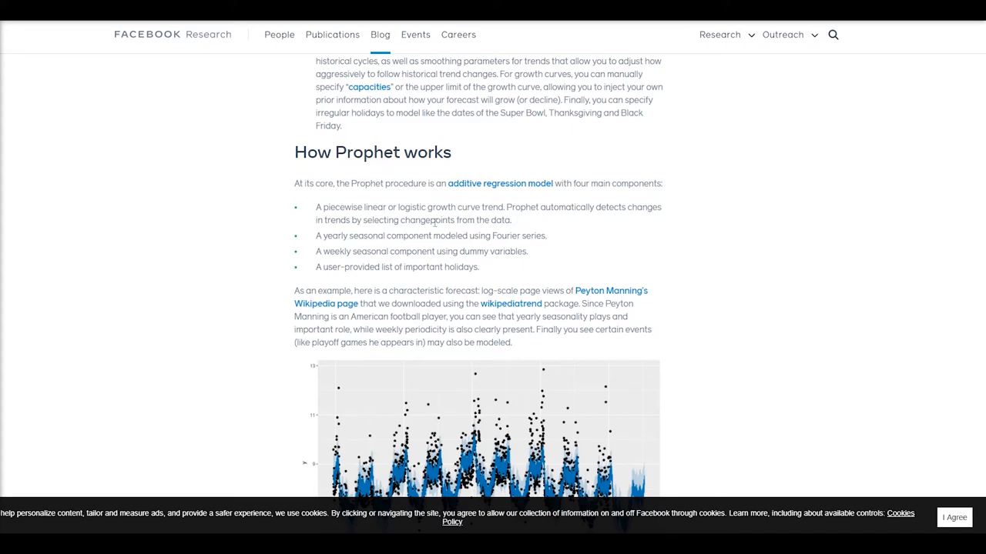
mouse_move(533, 222)
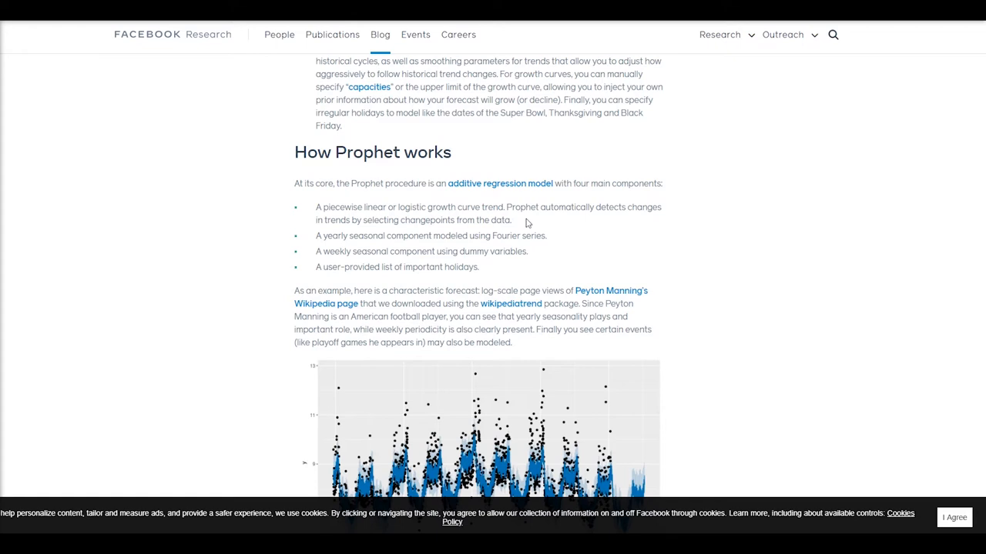
scroll(down, 3)
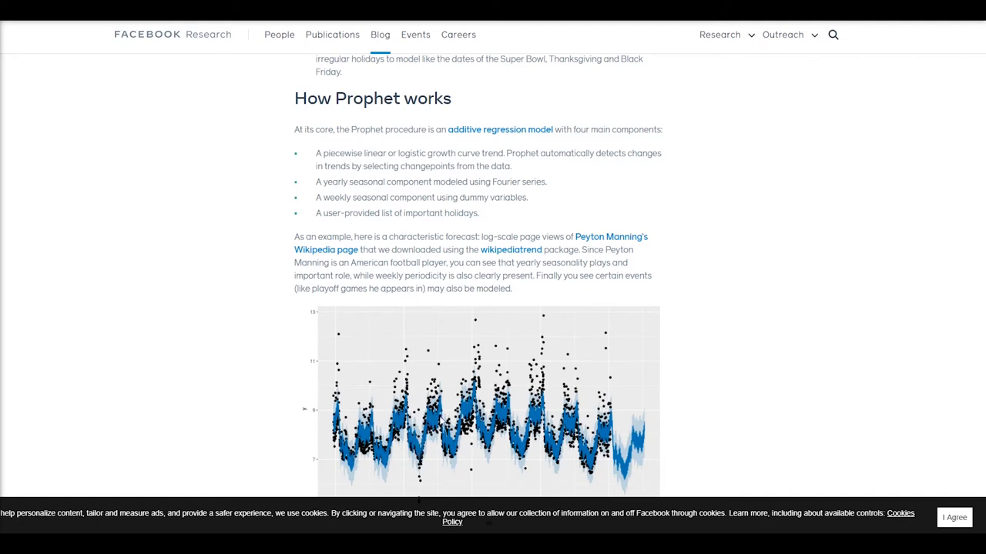
mouse_move(303, 192)
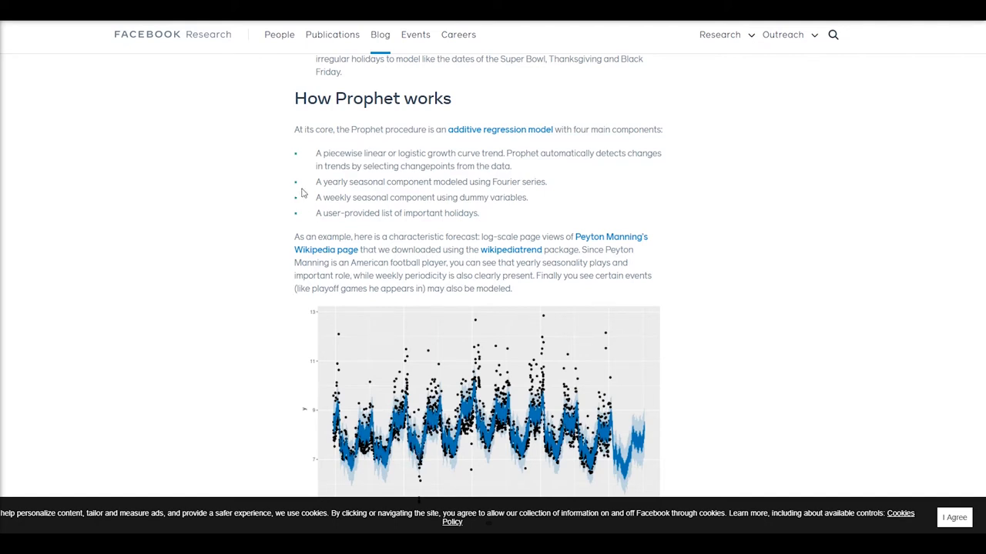
mouse_move(280, 180)
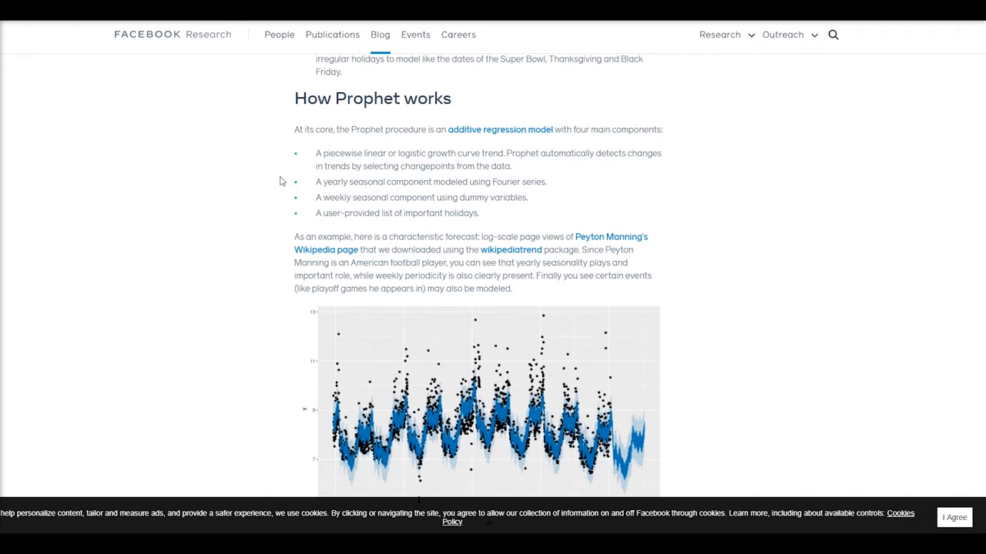
mouse_move(512, 181)
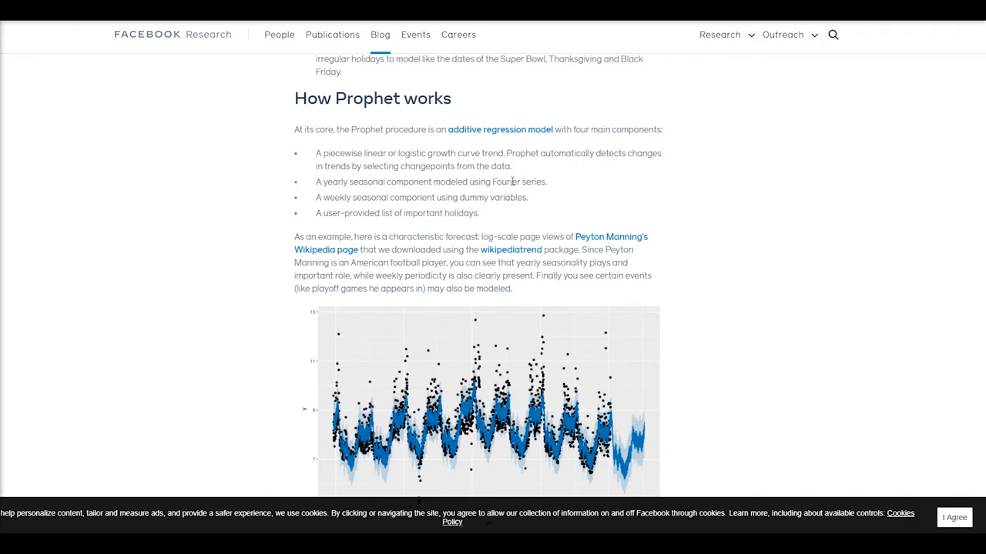
mouse_move(540, 198)
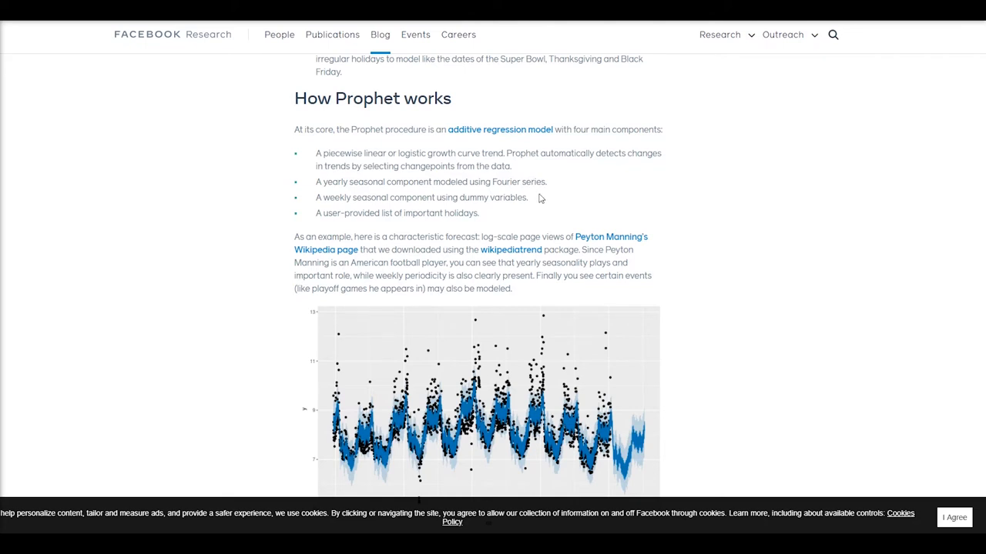
mouse_move(545, 206)
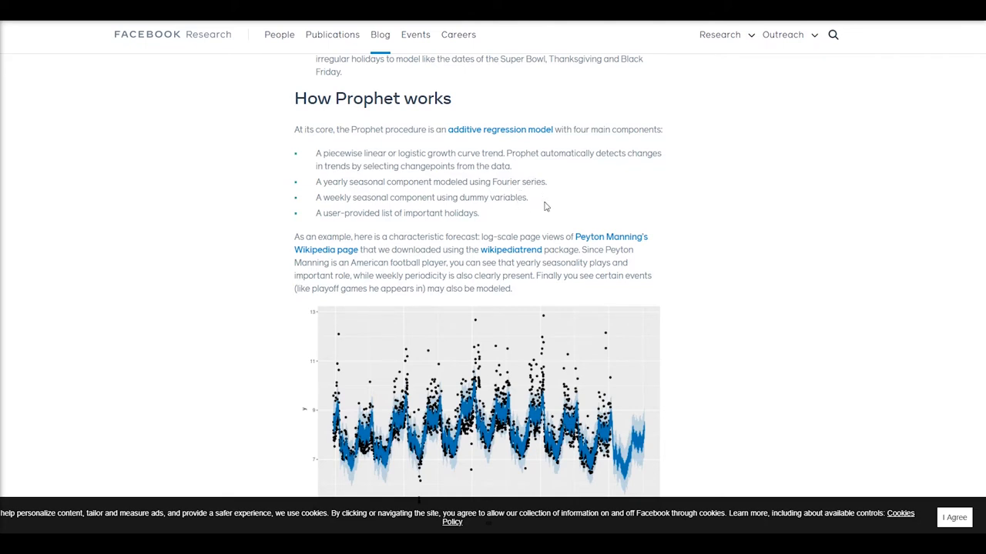
mouse_move(539, 201)
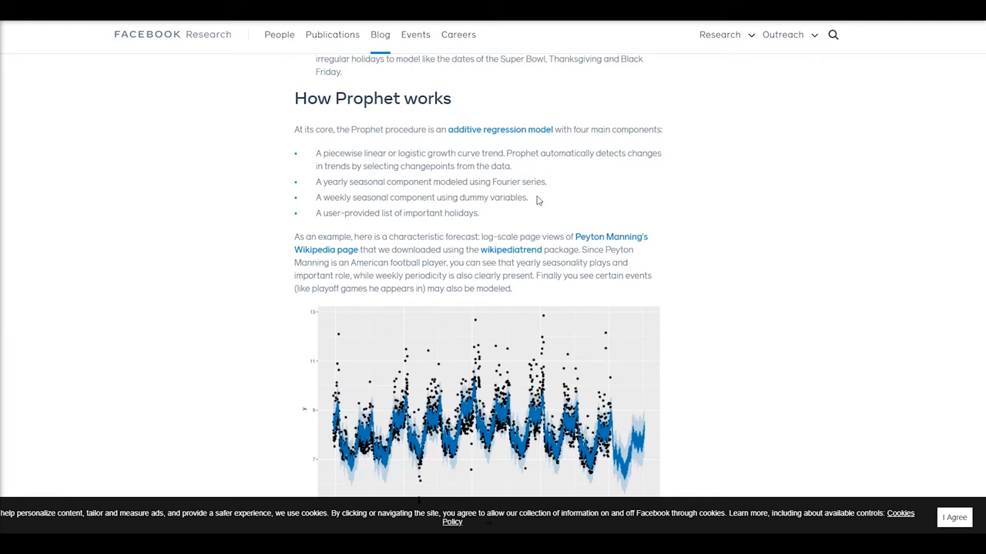
mouse_move(489, 210)
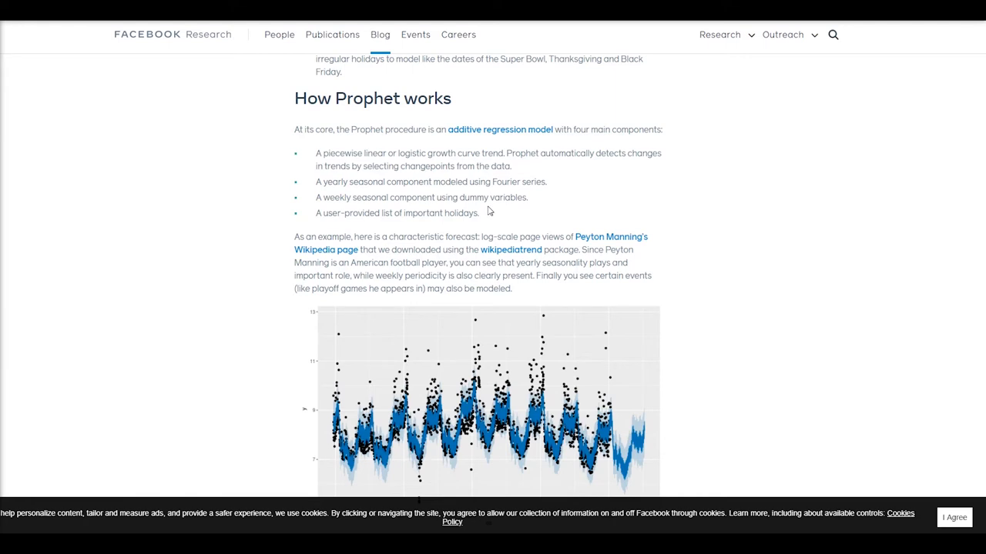
mouse_move(495, 209)
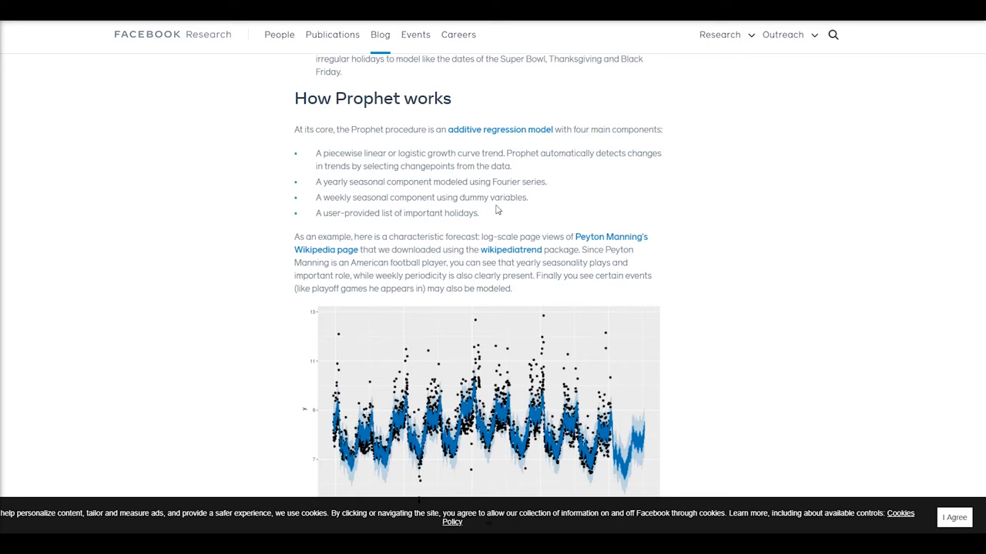
mouse_move(481, 213)
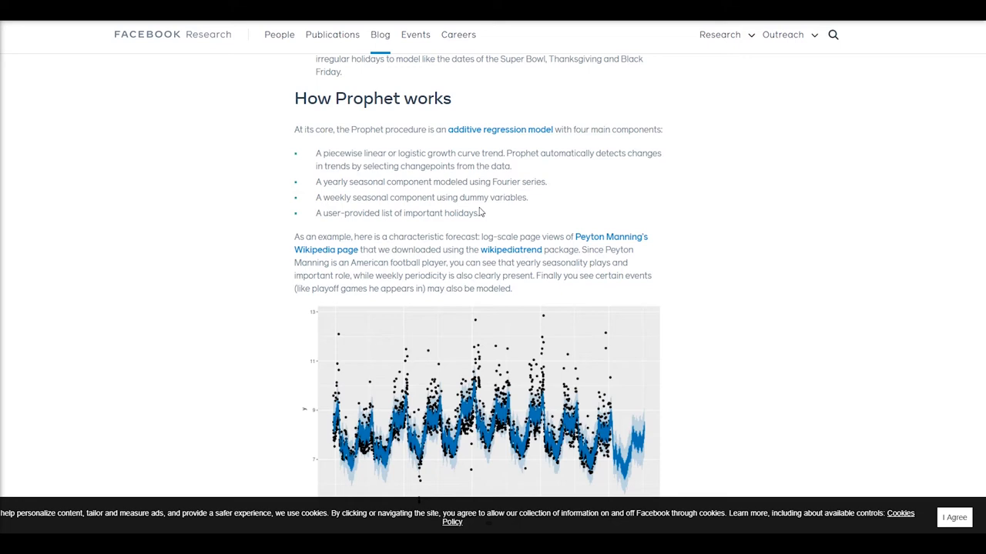
mouse_move(523, 215)
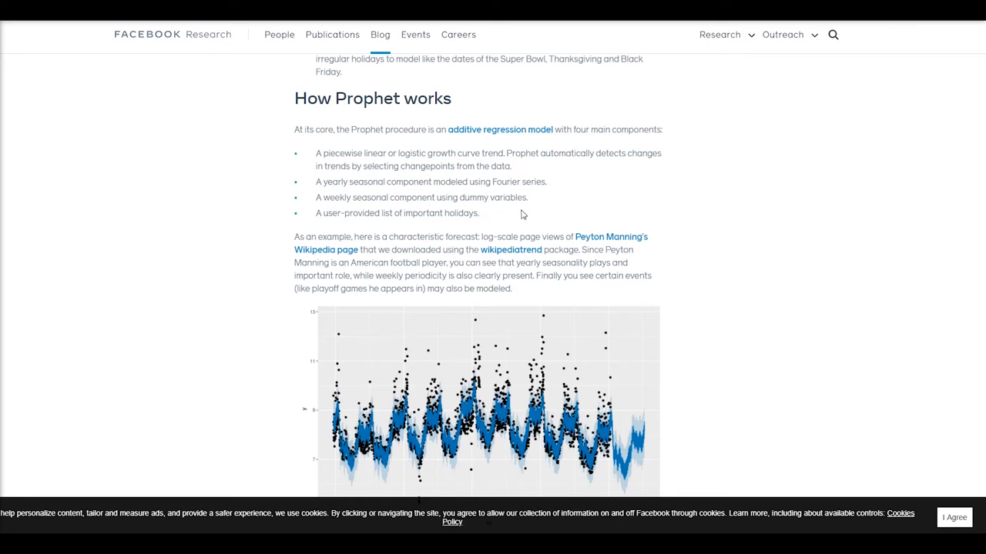
mouse_move(536, 173)
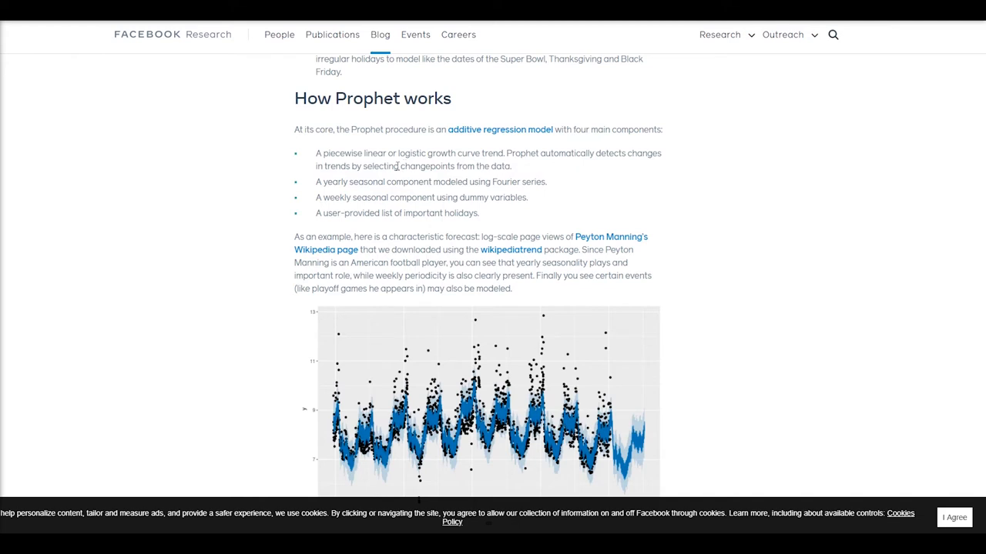
mouse_move(231, 160)
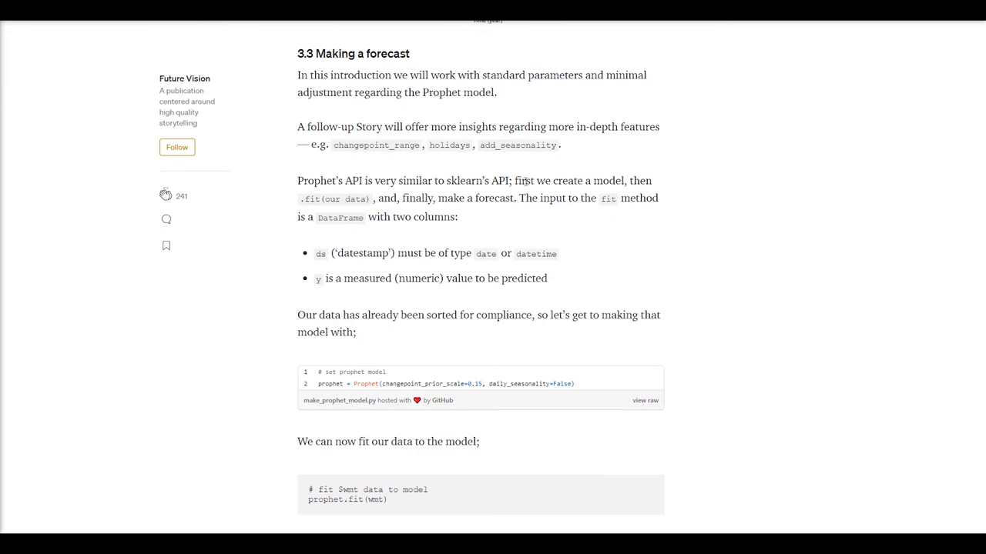
scroll(up, 3)
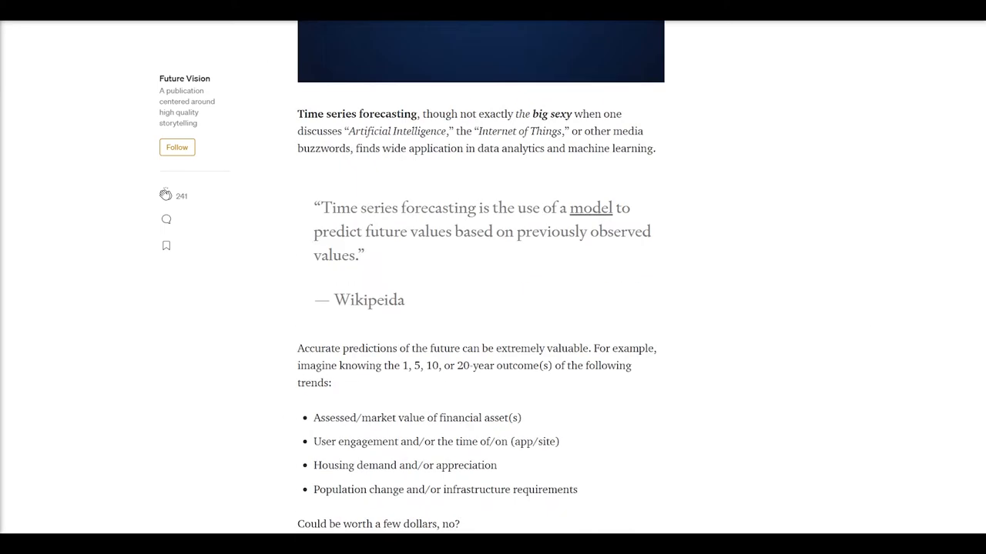
scroll(up, 3)
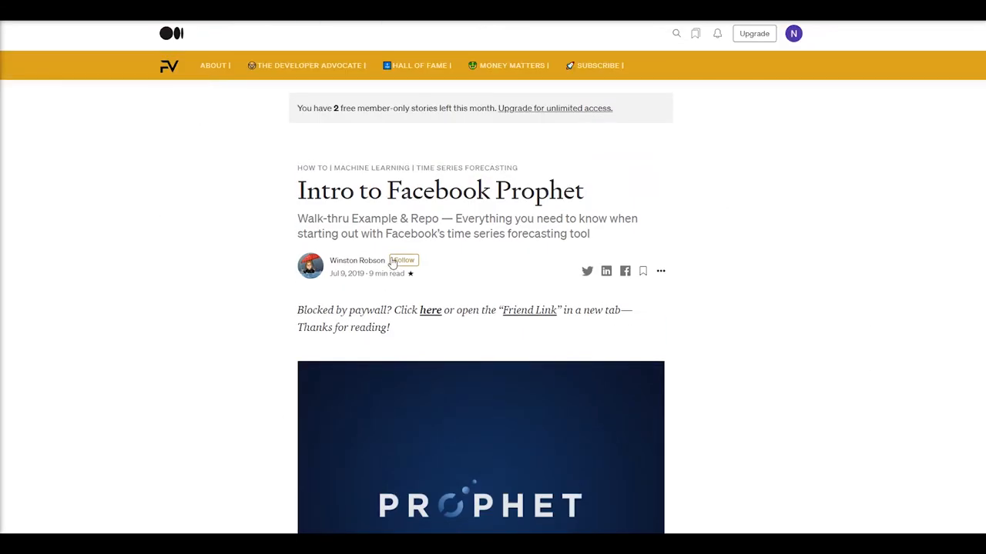
mouse_move(272, 252)
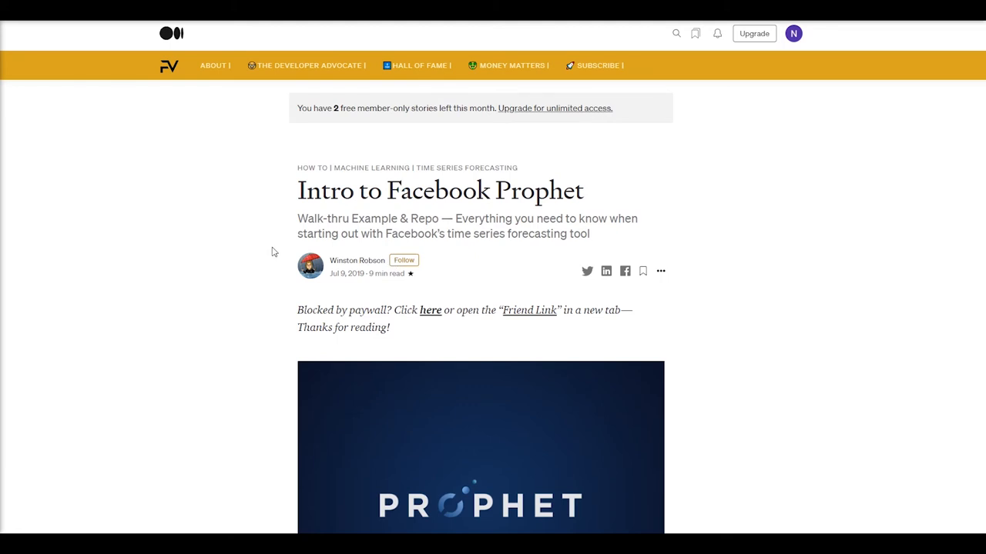
mouse_move(279, 229)
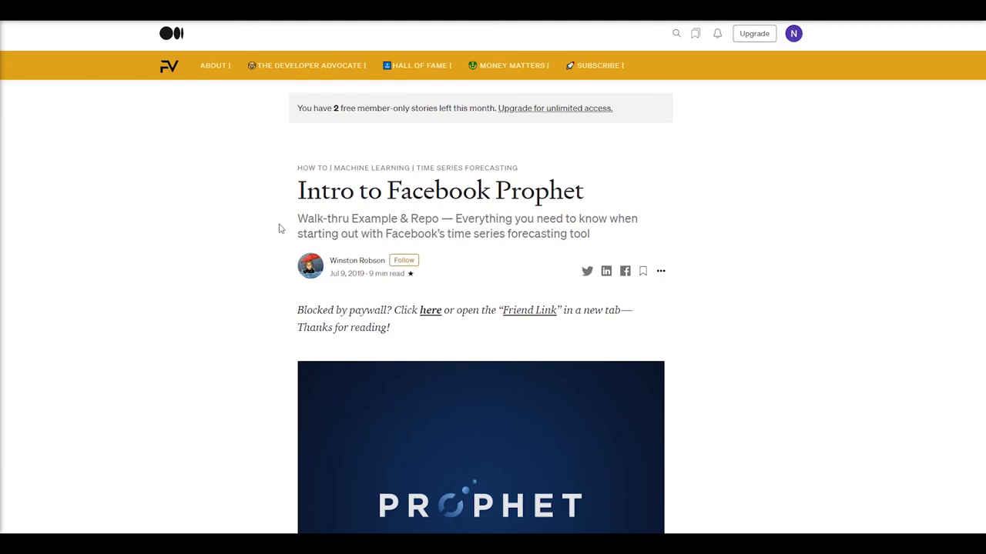
mouse_move(267, 246)
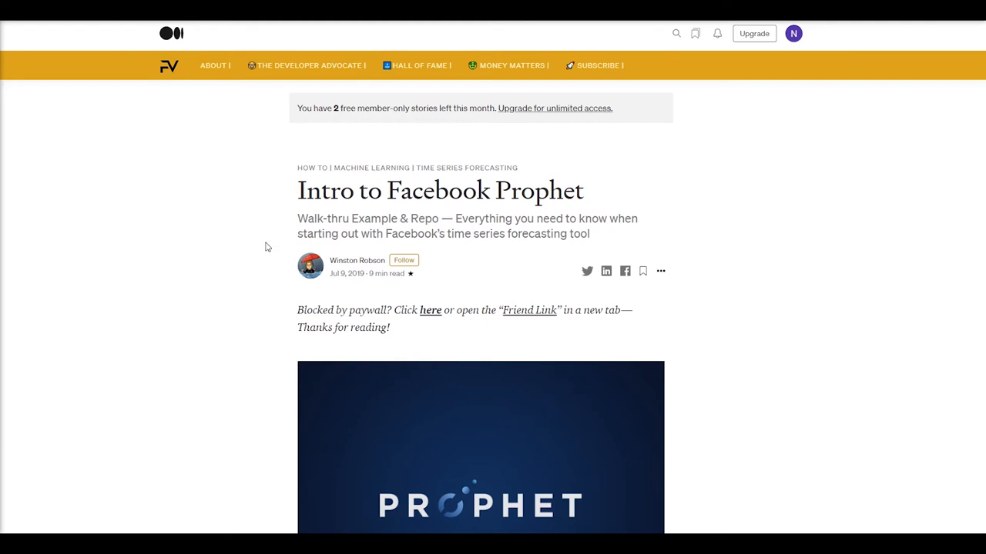
scroll(down, 3)
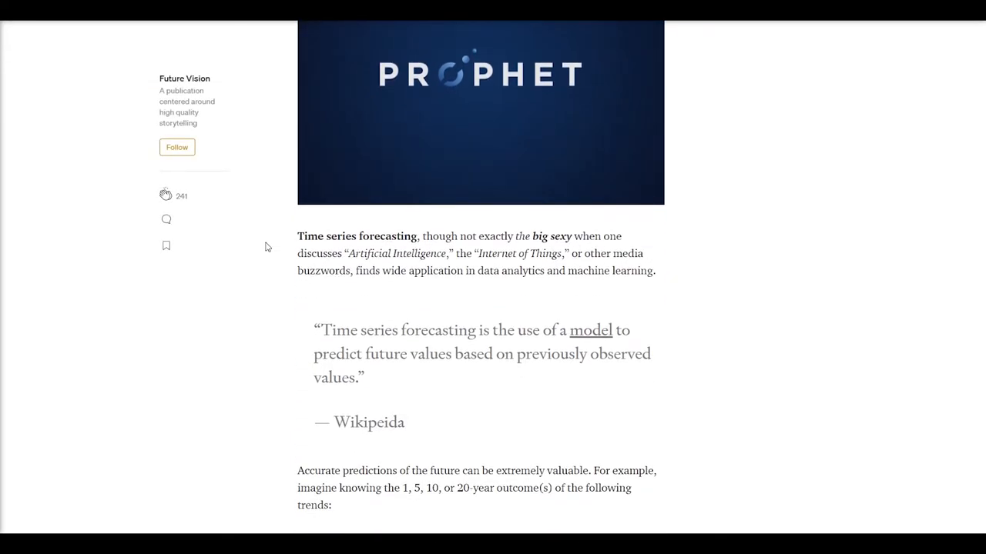
mouse_move(274, 256)
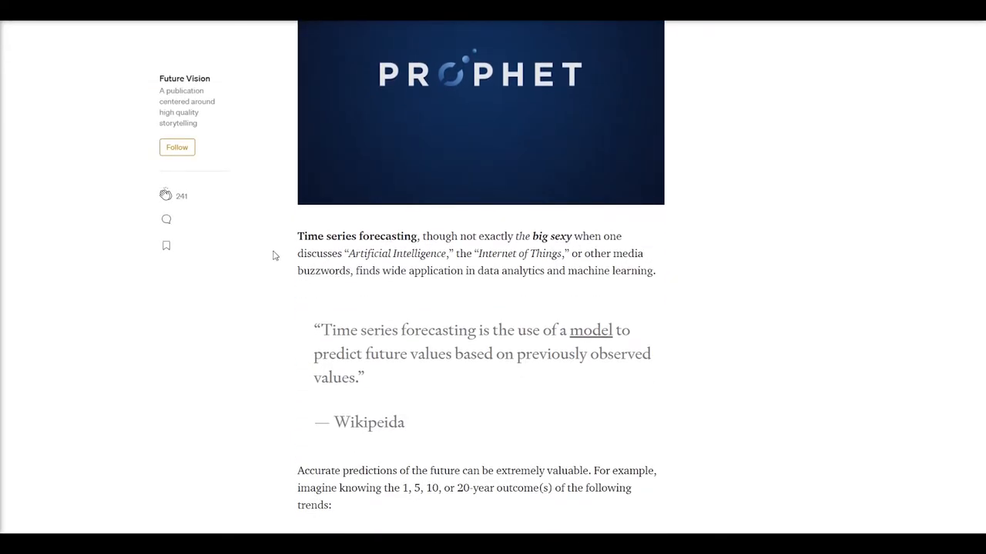
scroll(down, 3)
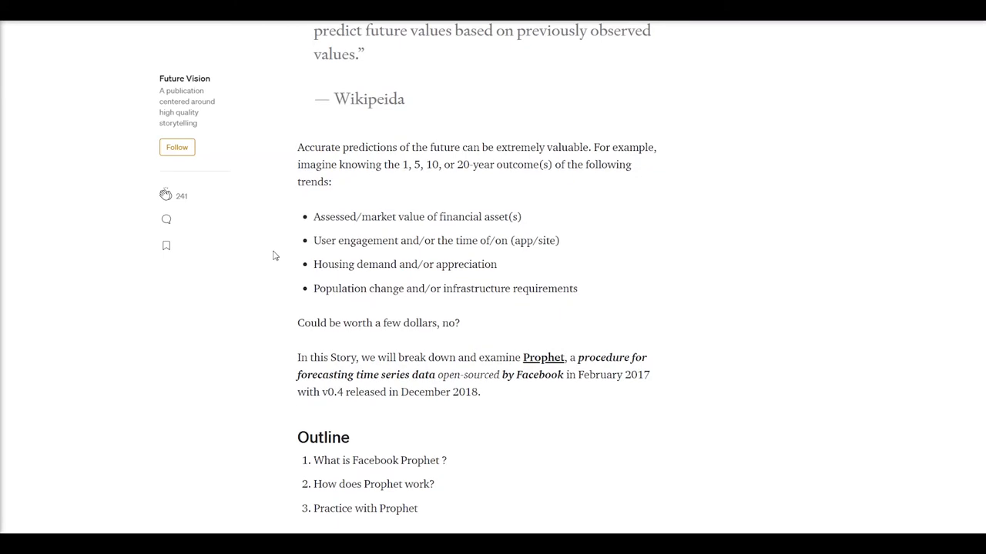
scroll(down, 3)
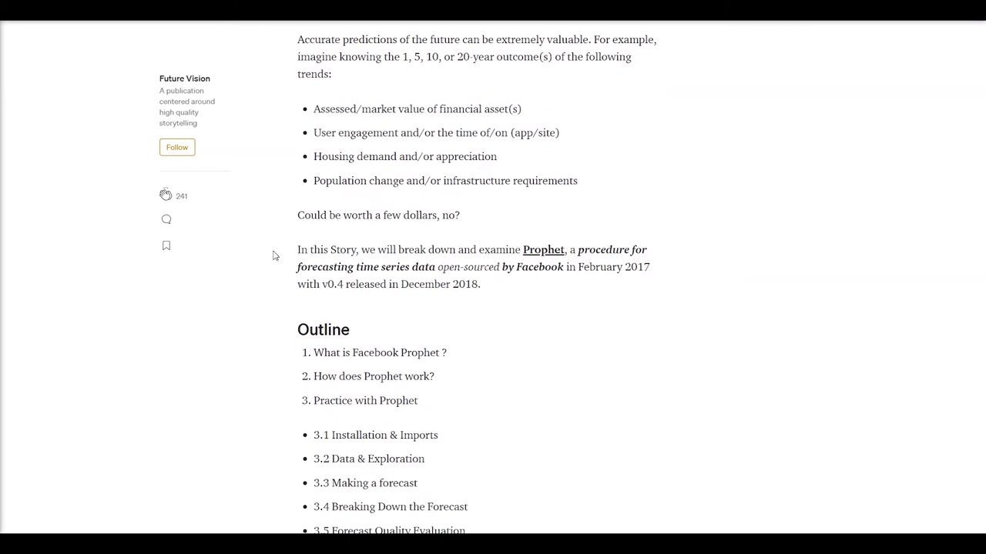
scroll(down, 3)
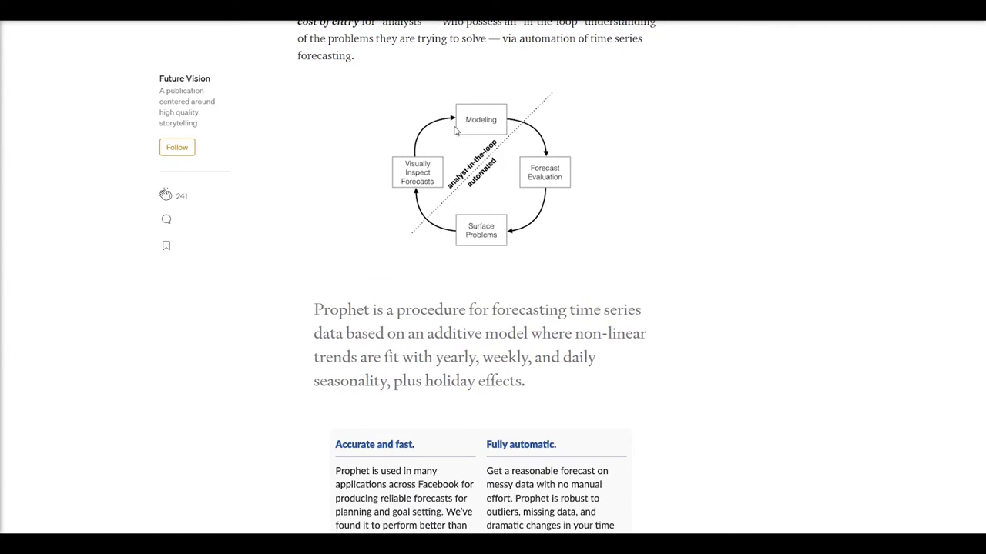
mouse_move(331, 244)
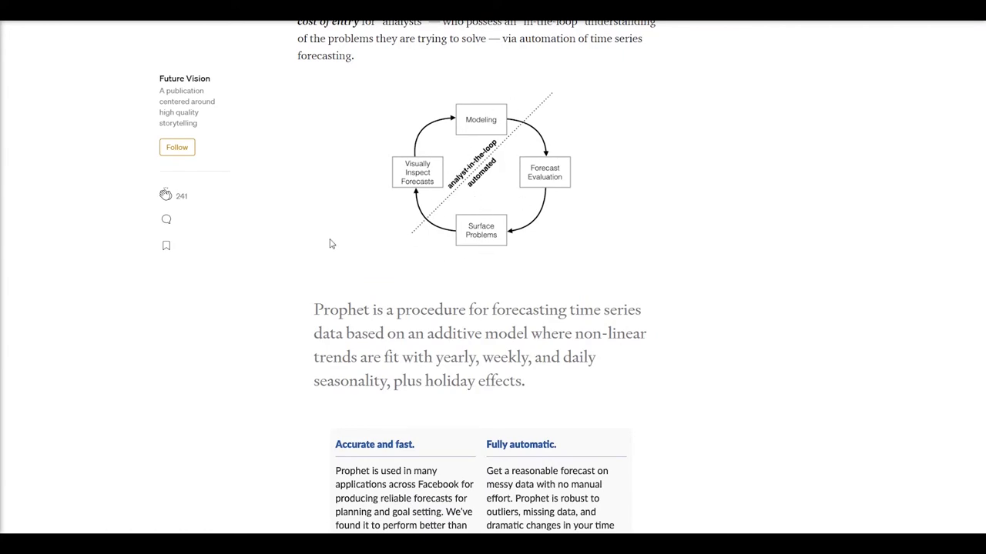
scroll(down, 3)
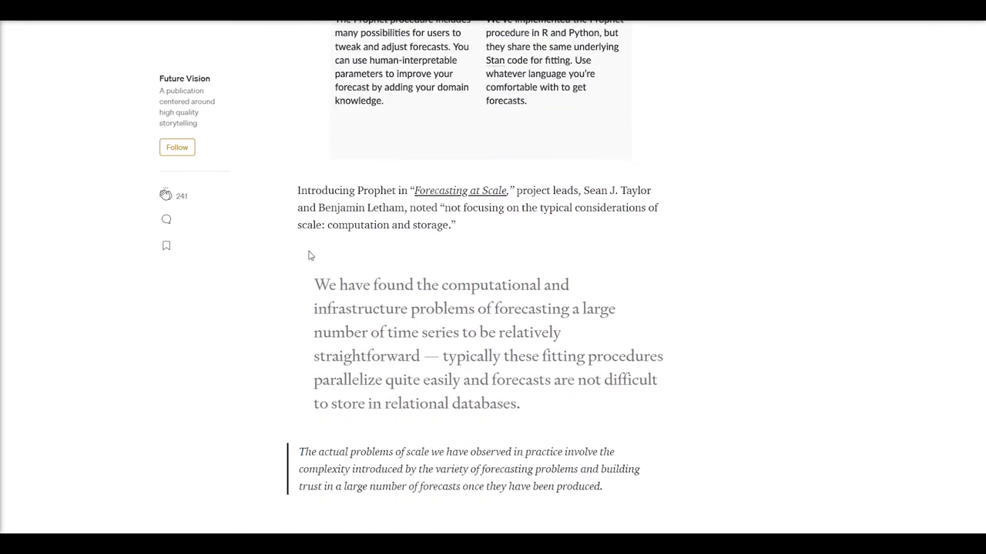
scroll(down, 3)
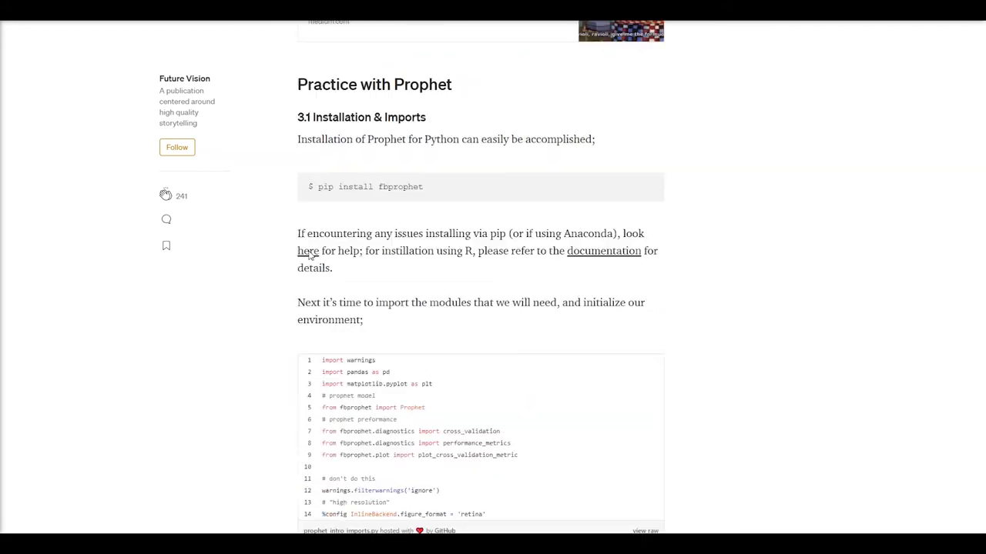
scroll(down, 3)
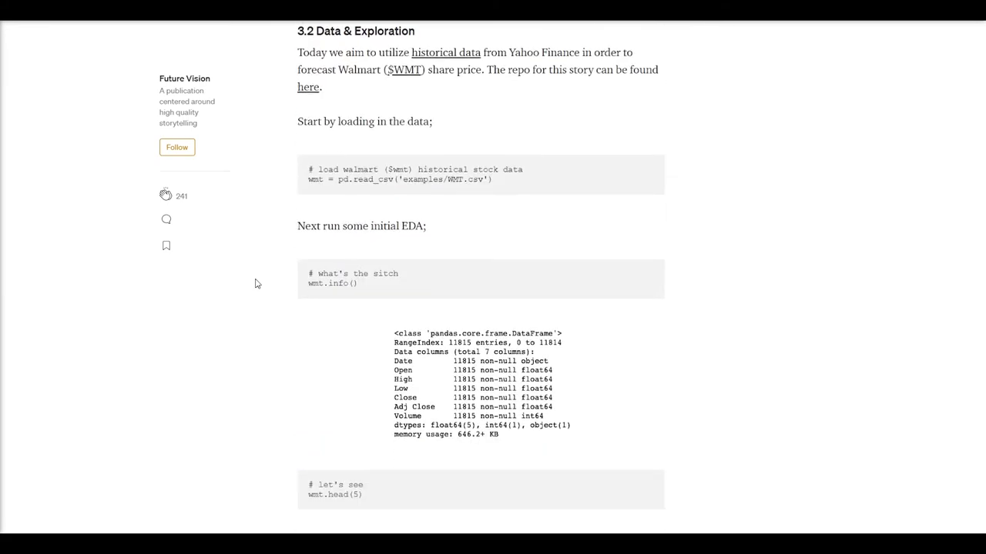
scroll(down, 3)
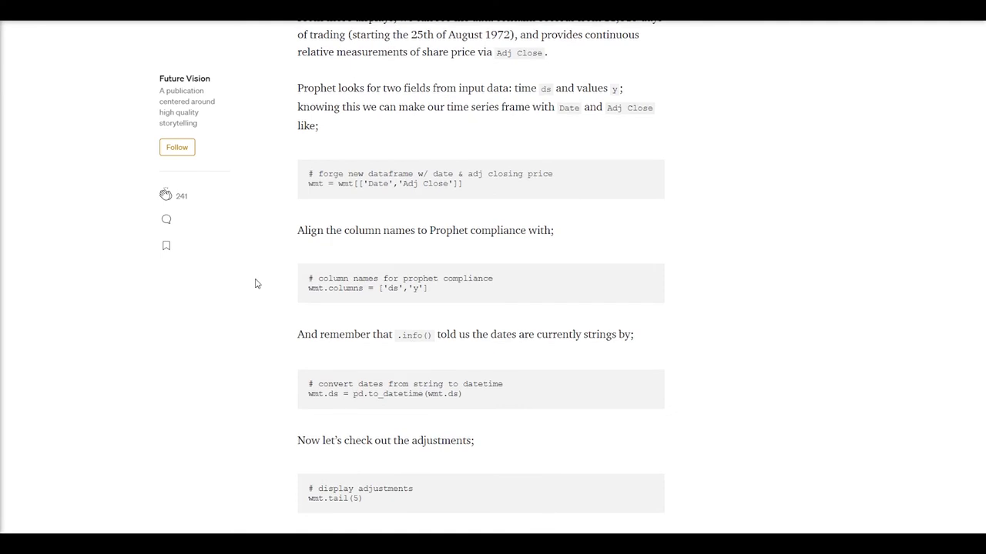
scroll(down, 3)
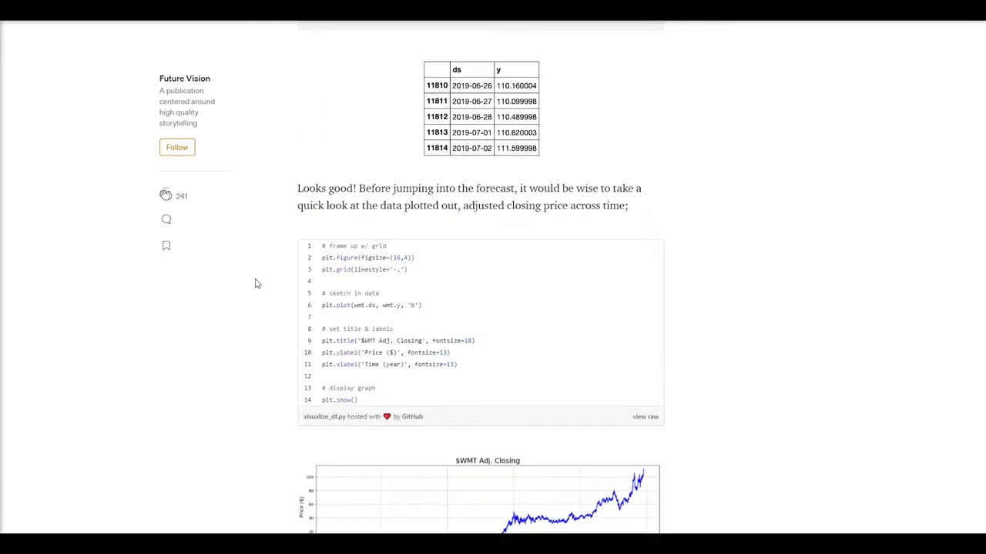
scroll(down, 3)
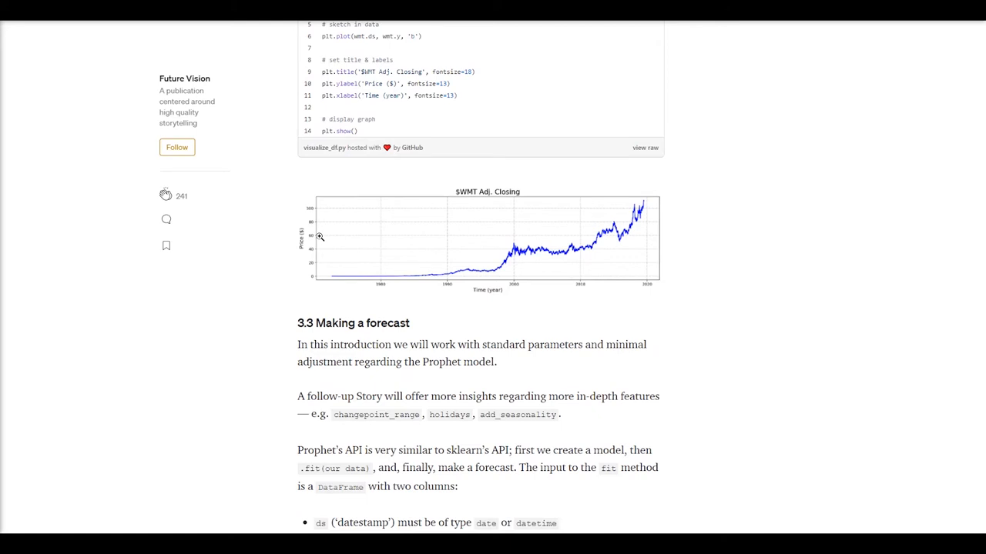
mouse_move(478, 200)
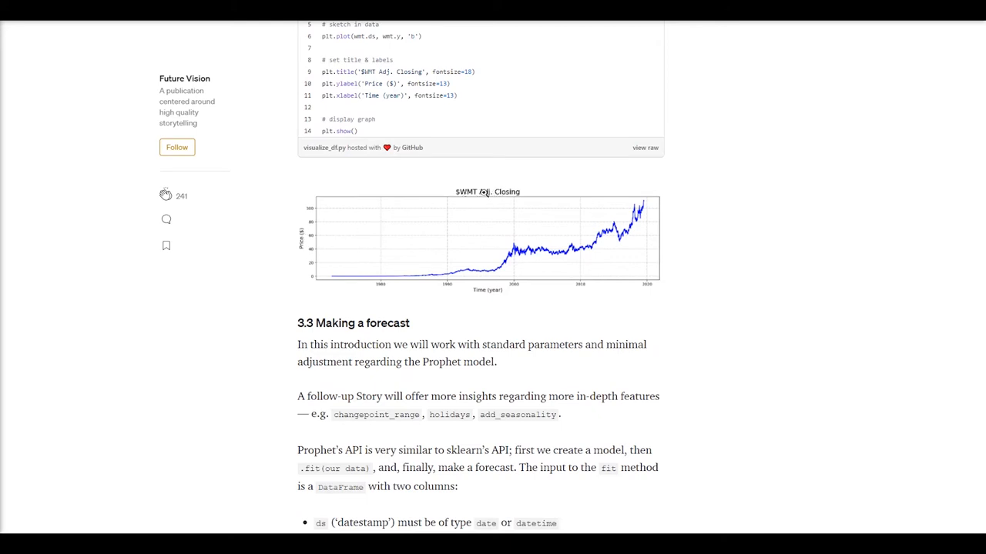
mouse_move(477, 300)
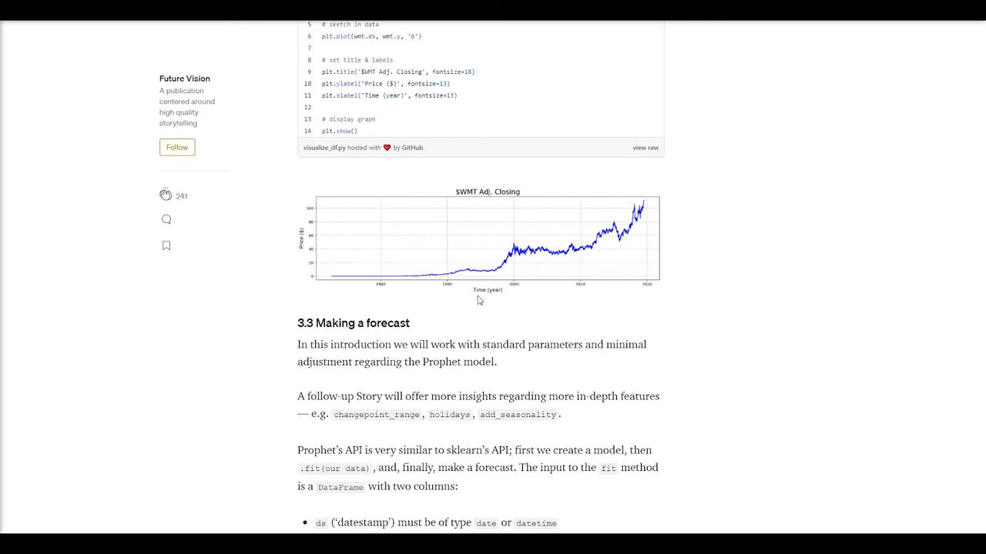
mouse_move(492, 303)
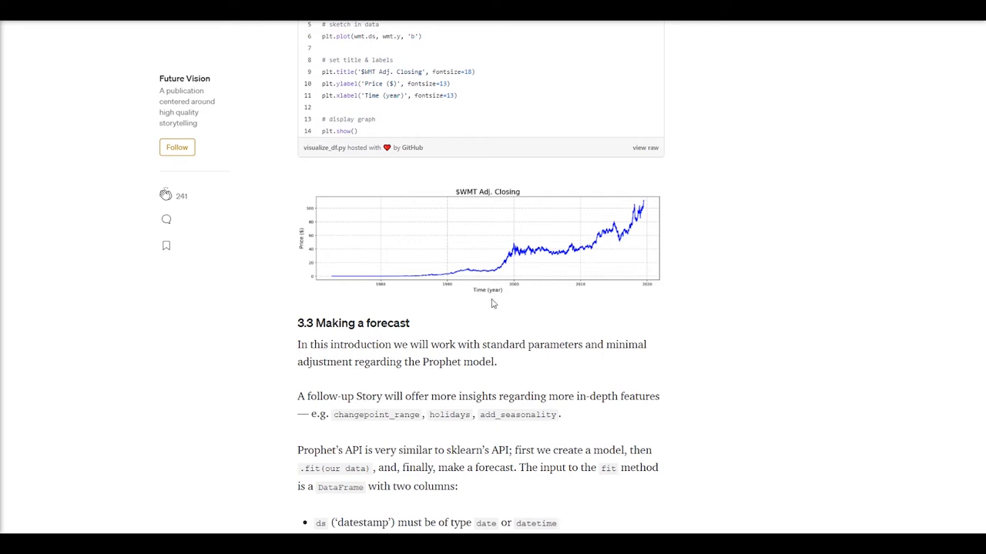
mouse_move(380, 305)
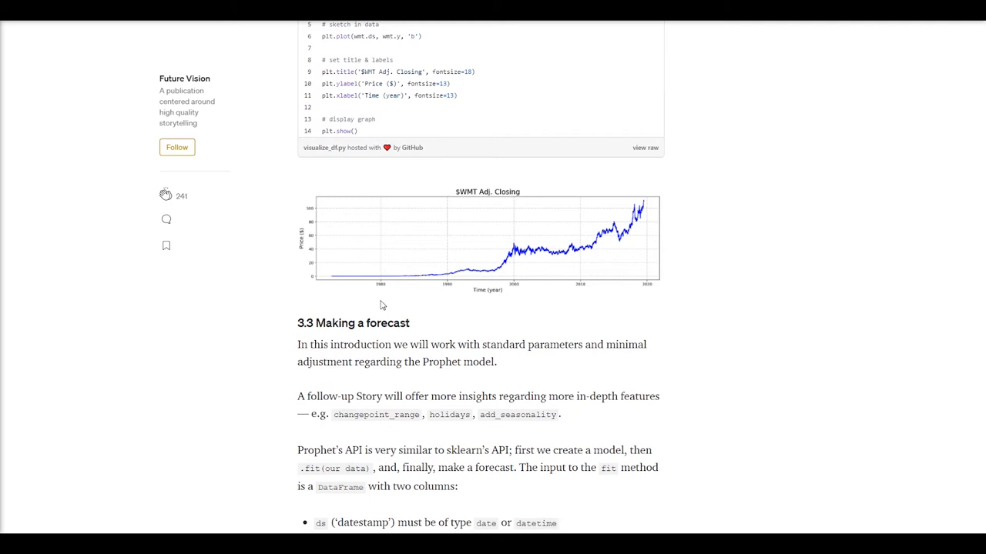
scroll(down, 3)
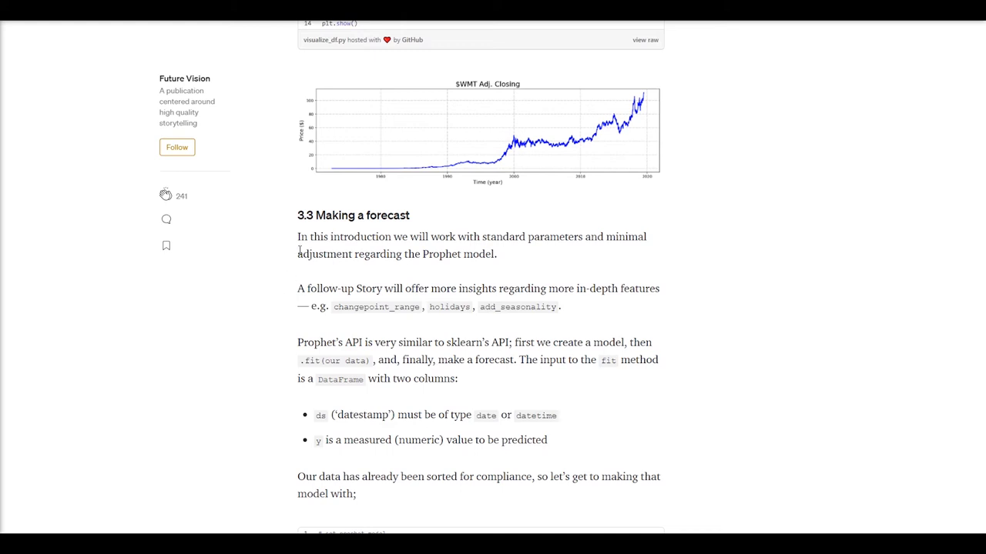
mouse_move(288, 206)
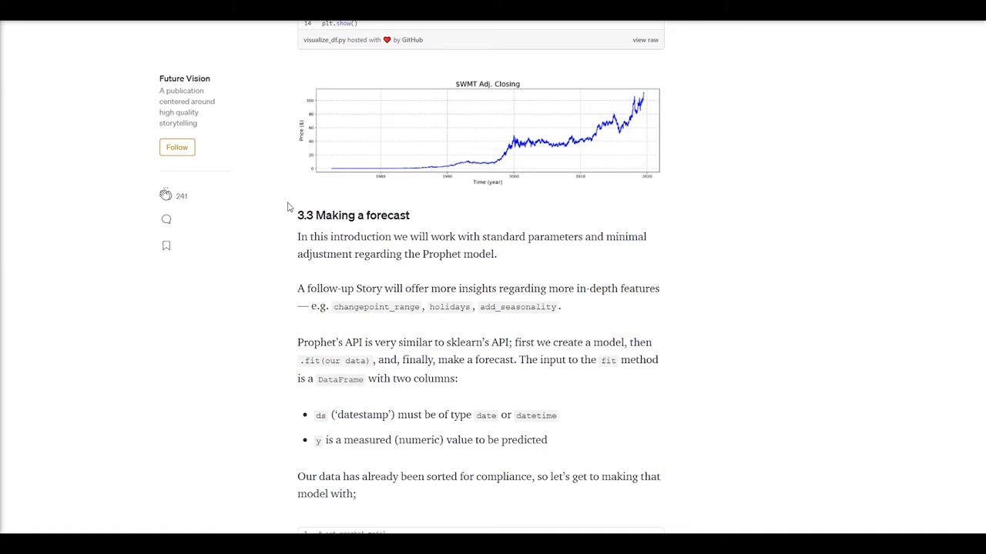
mouse_move(276, 76)
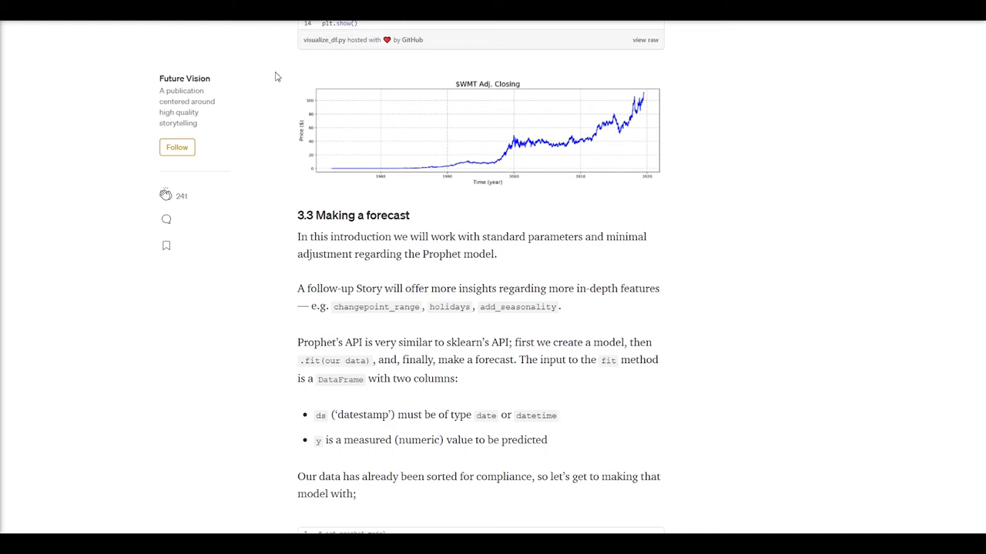
mouse_move(276, 70)
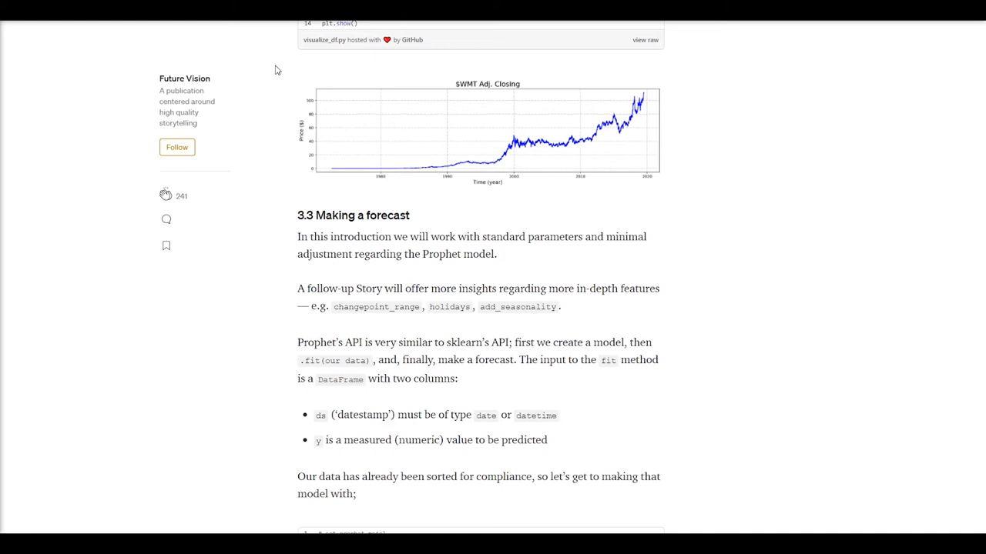
mouse_move(276, 61)
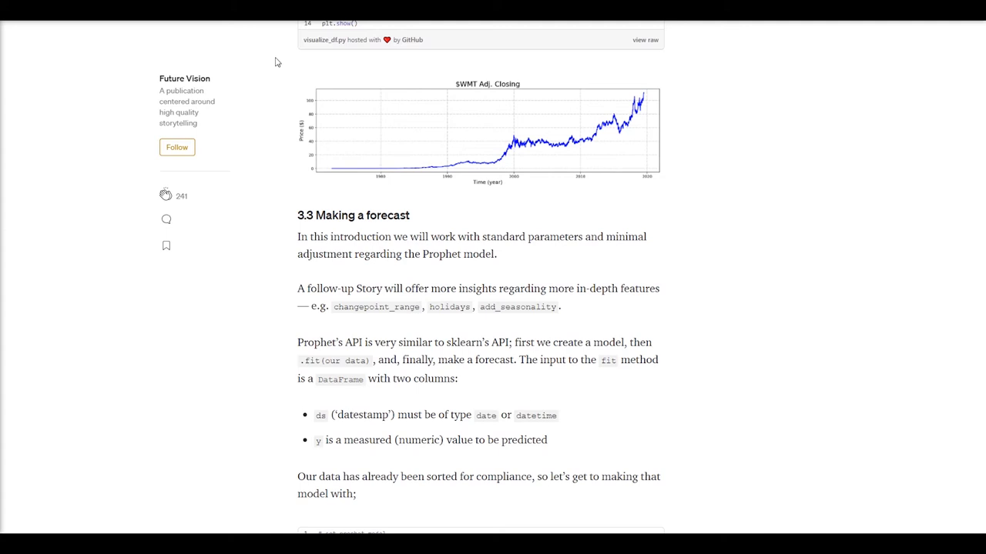
mouse_move(490, 217)
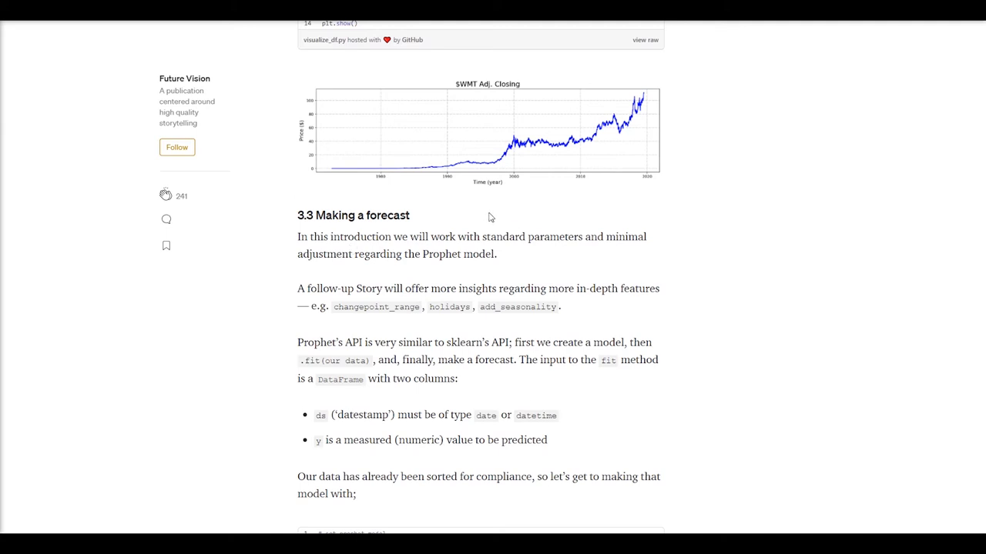
mouse_move(486, 198)
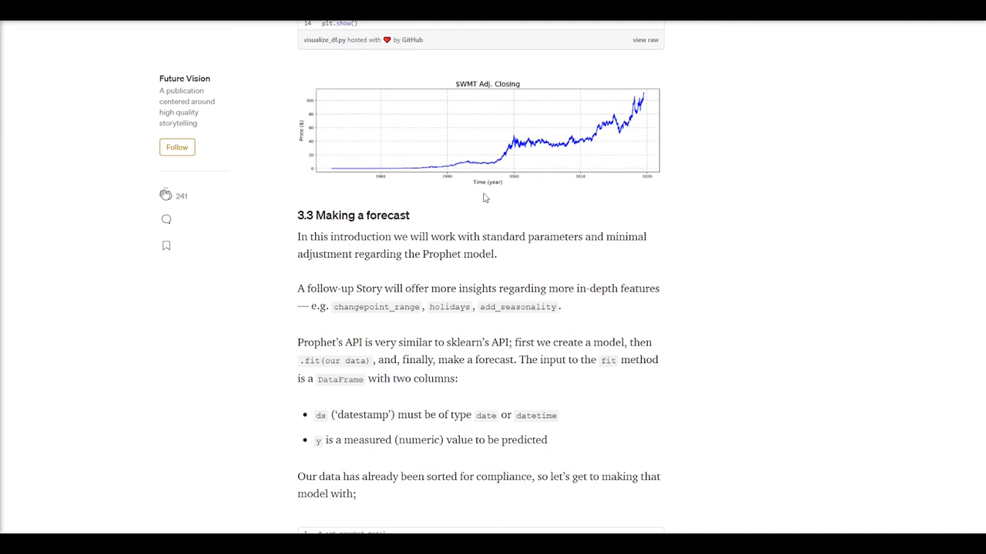
mouse_move(381, 185)
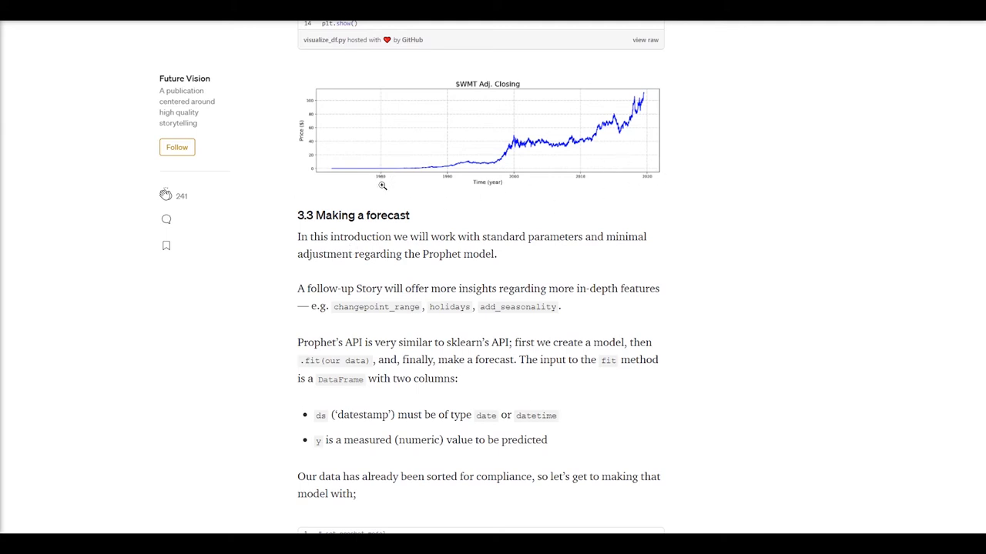
mouse_move(260, 140)
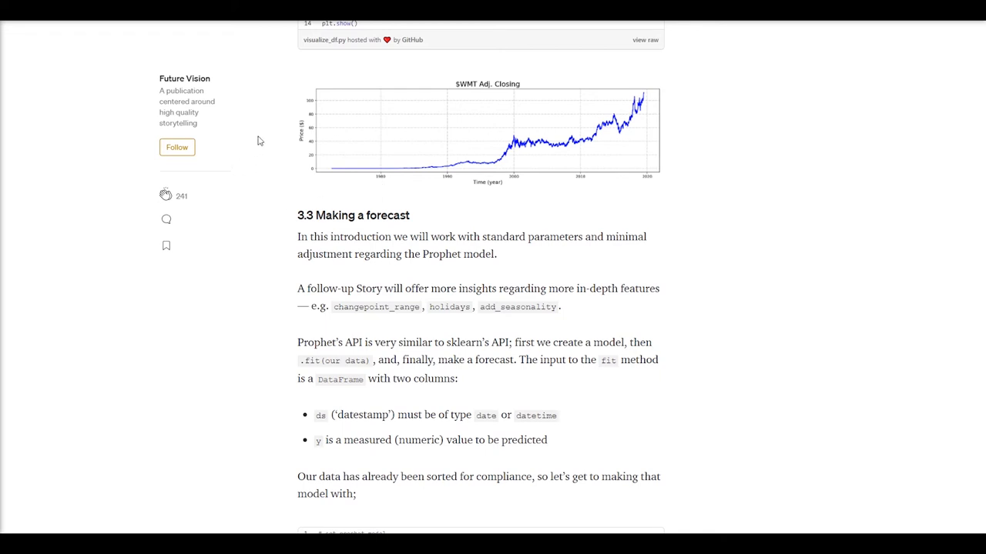
mouse_move(269, 127)
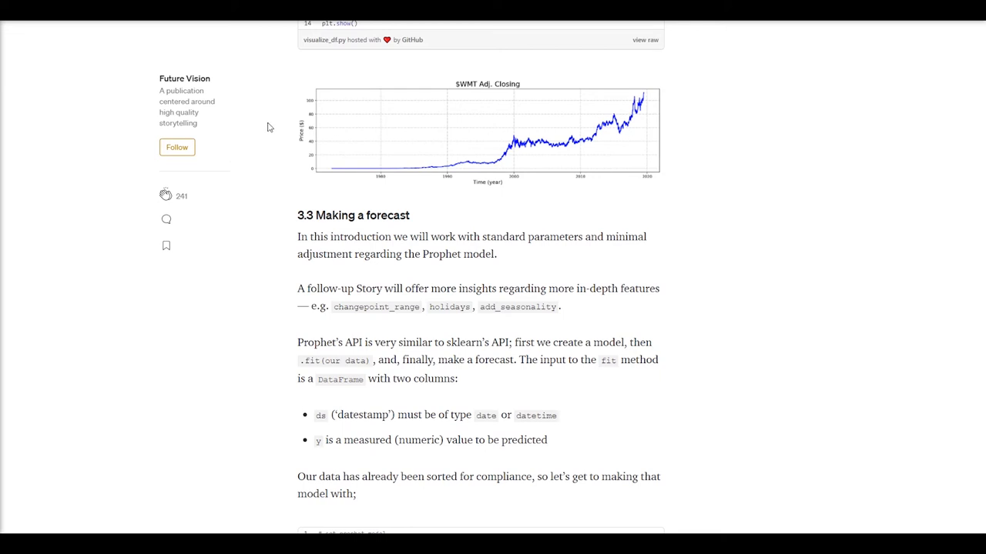
mouse_move(275, 81)
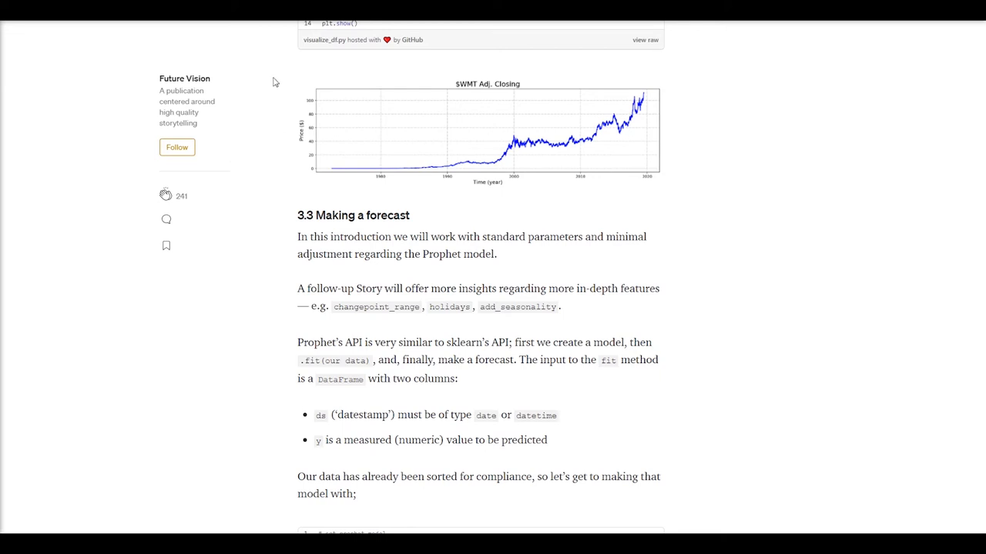
mouse_move(274, 61)
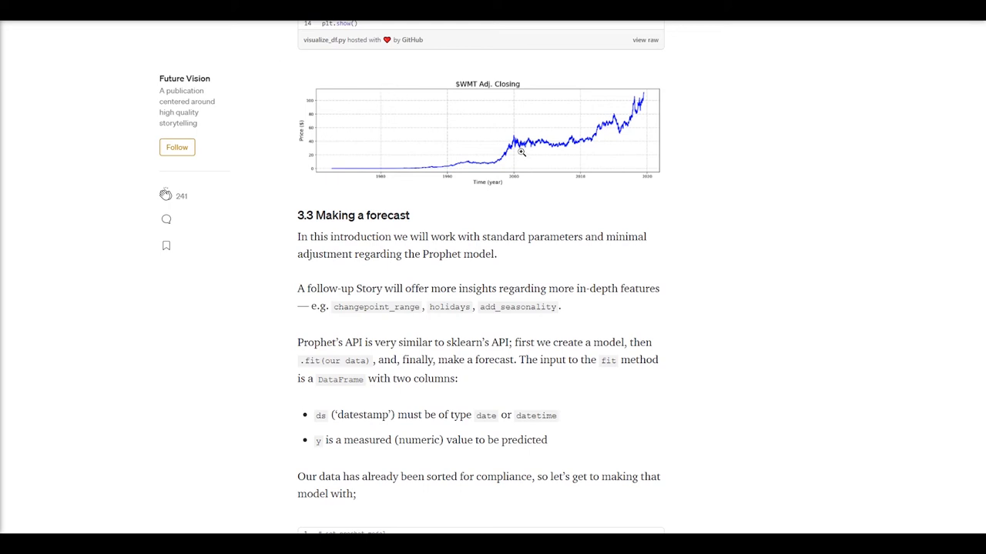
mouse_move(543, 146)
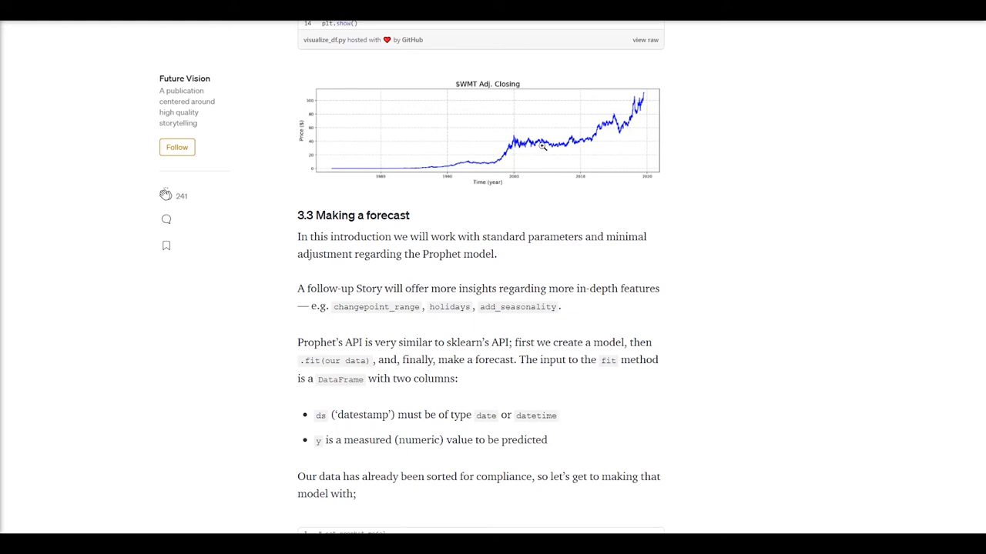
mouse_move(554, 152)
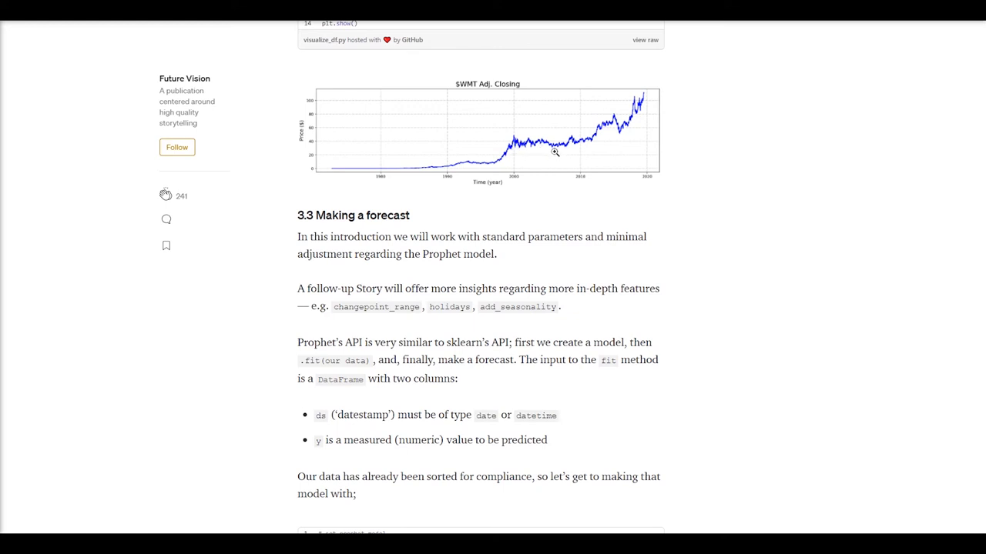
mouse_move(610, 200)
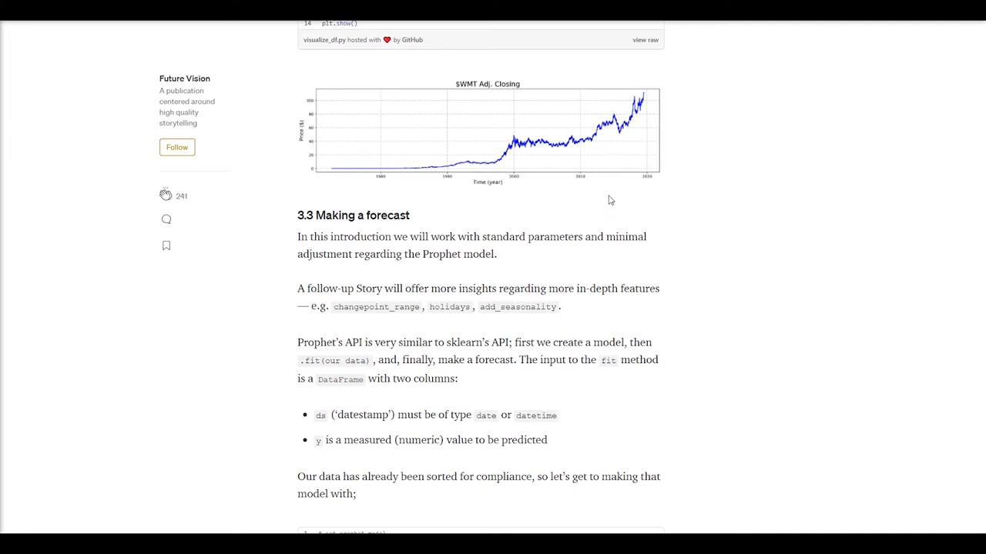
mouse_move(373, 196)
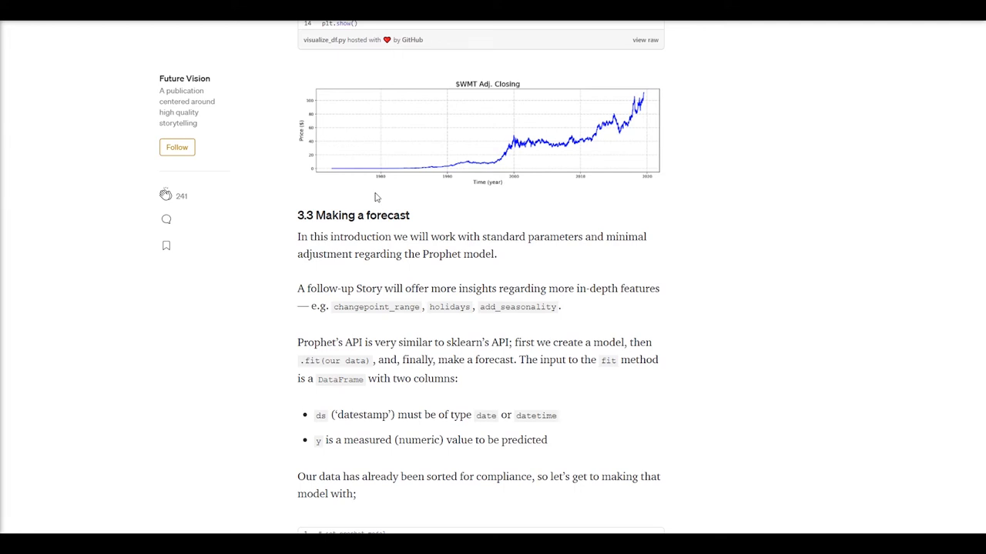
scroll(down, 3)
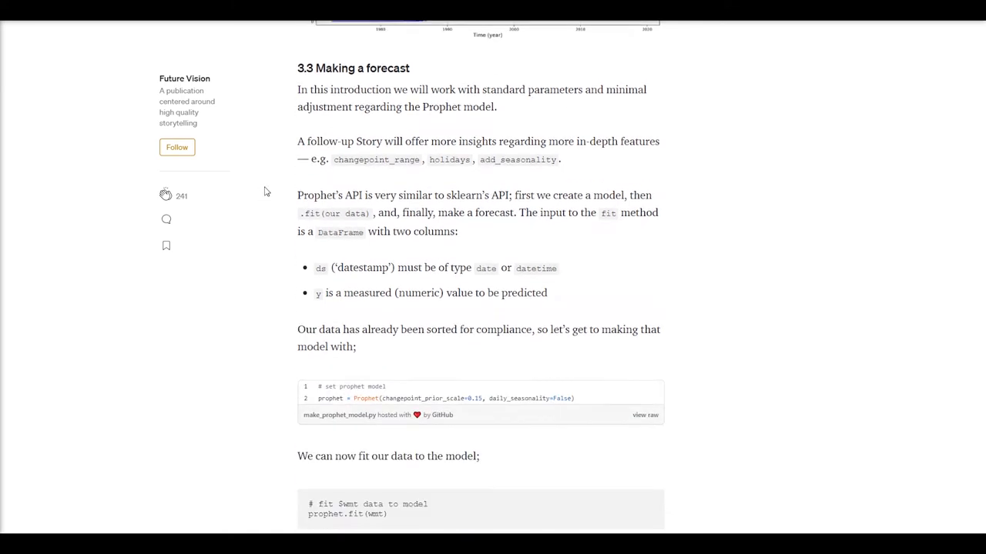
scroll(down, 3)
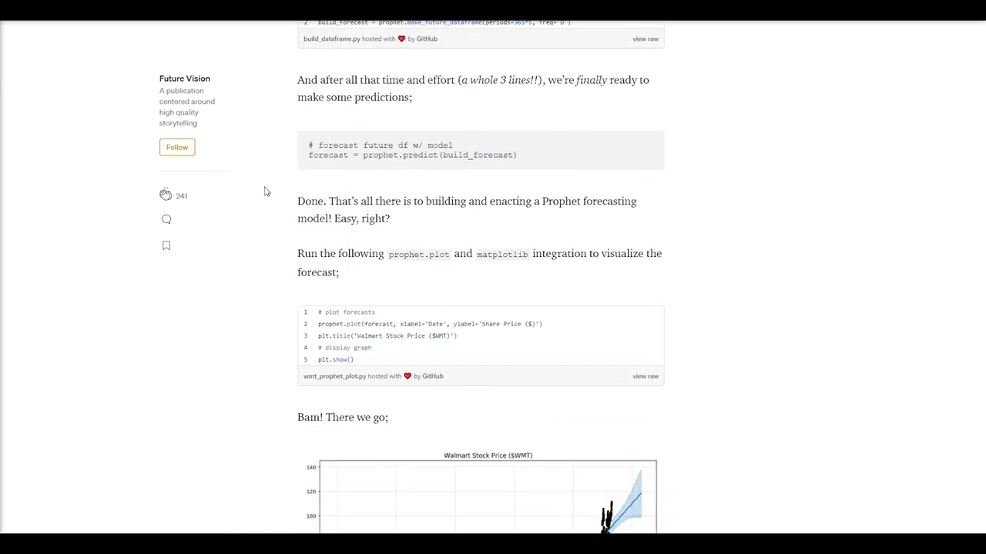
scroll(down, 3)
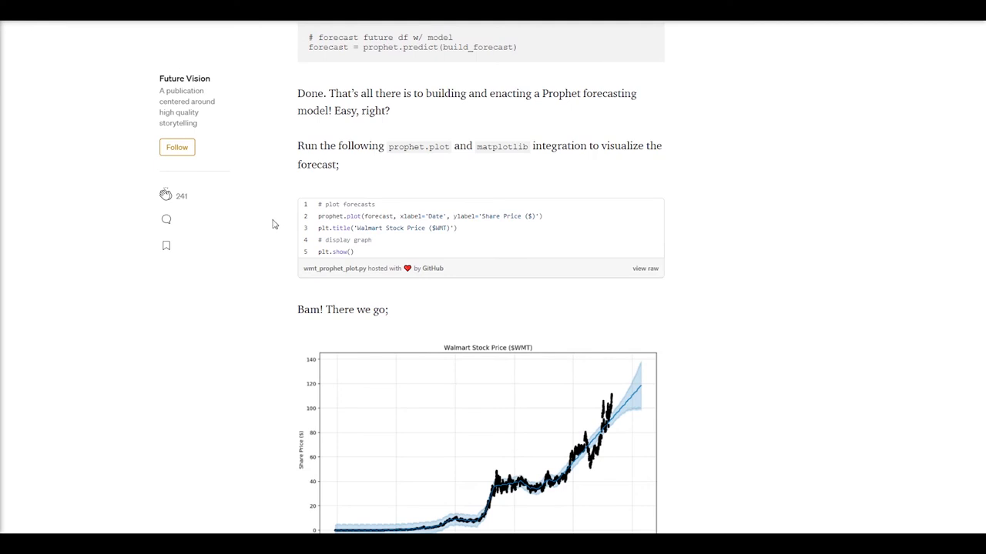
mouse_move(279, 194)
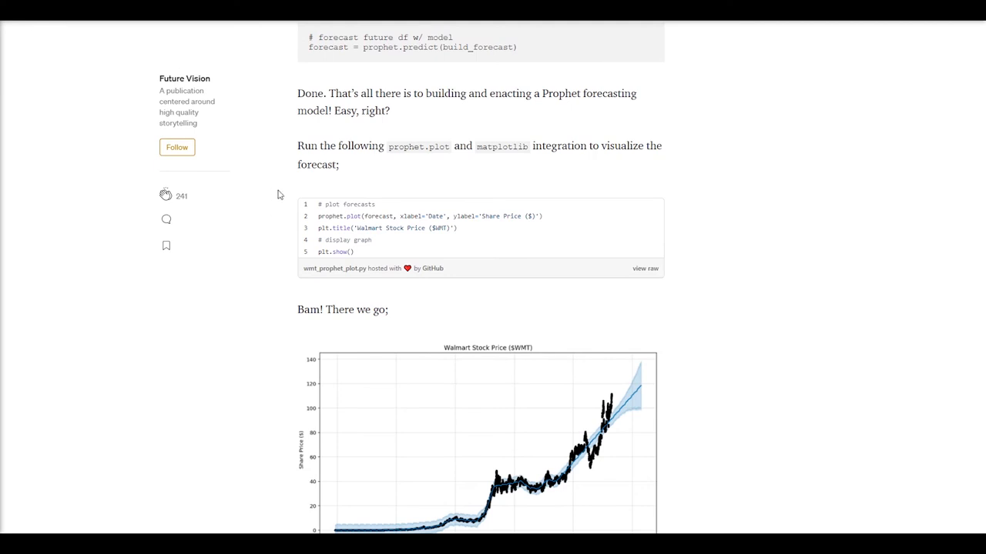
mouse_move(441, 58)
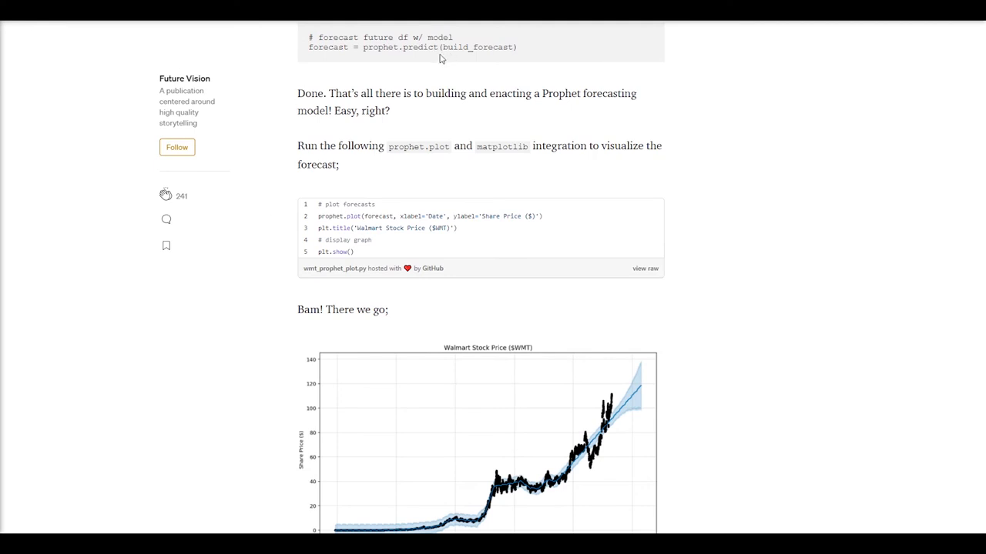
mouse_move(483, 71)
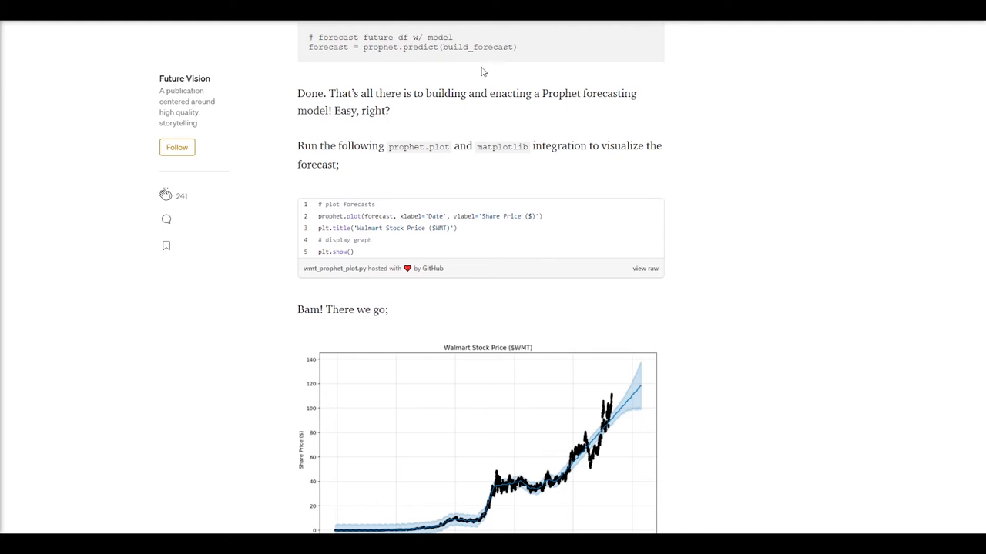
scroll(down, 3)
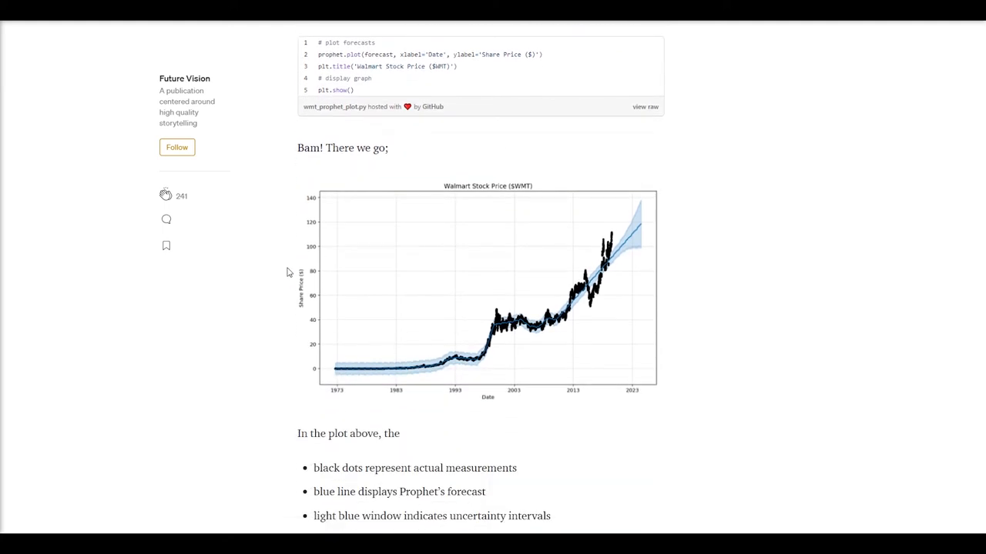
mouse_move(612, 332)
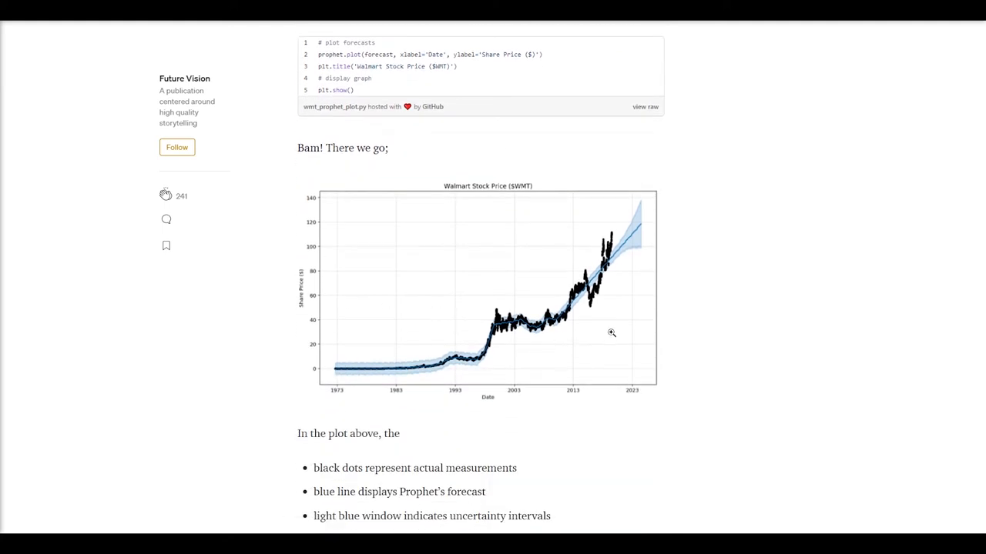
scroll(down, 3)
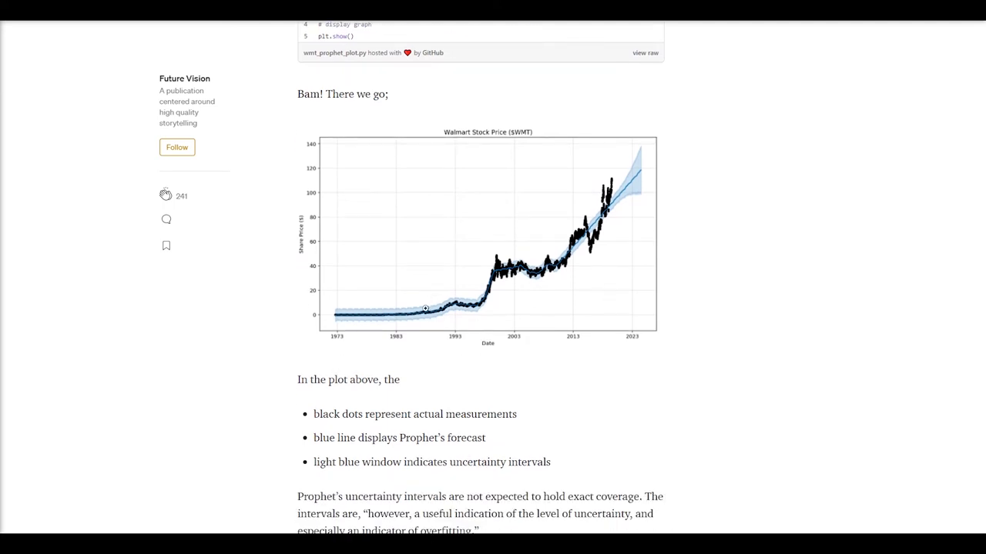
mouse_move(547, 383)
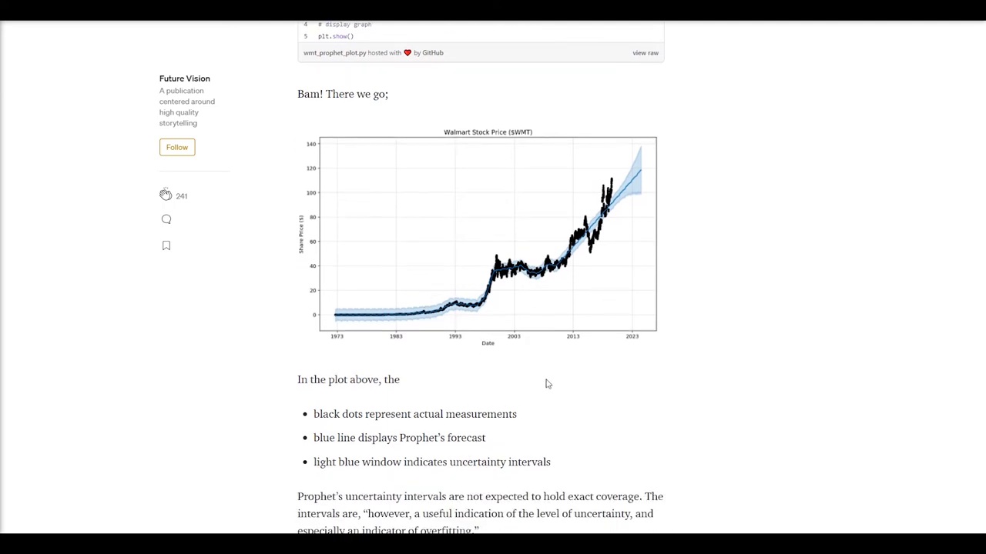
mouse_move(520, 267)
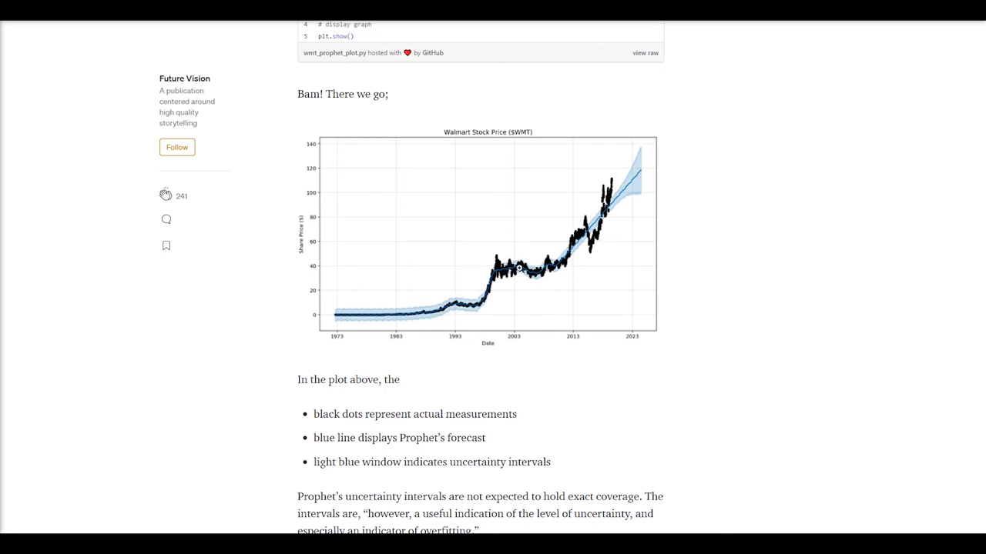
mouse_move(471, 335)
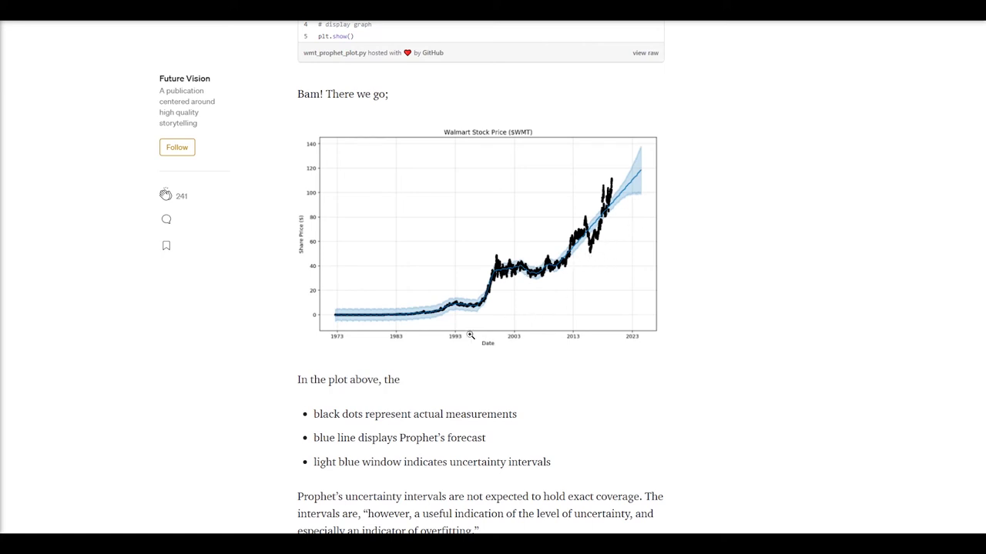
mouse_move(409, 316)
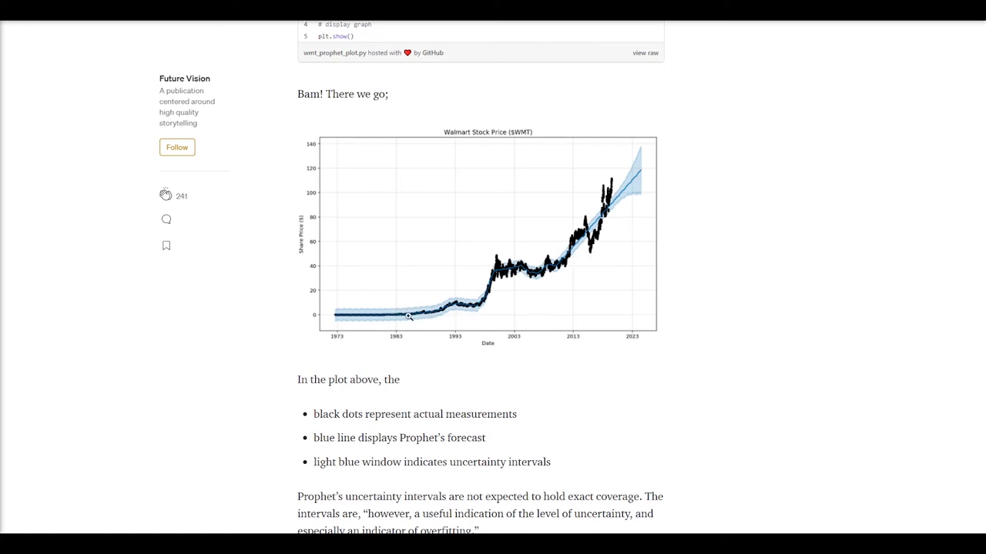
mouse_move(503, 258)
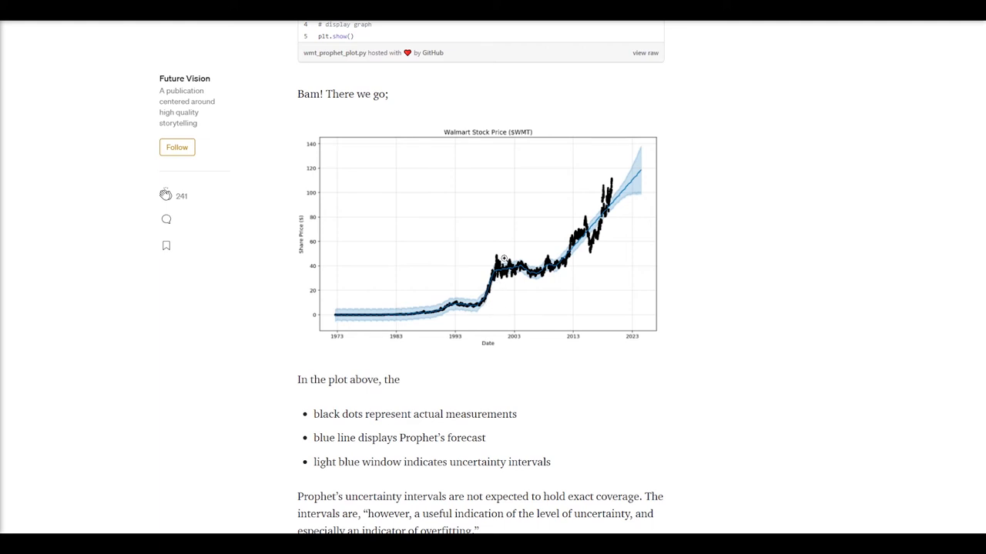
mouse_move(546, 261)
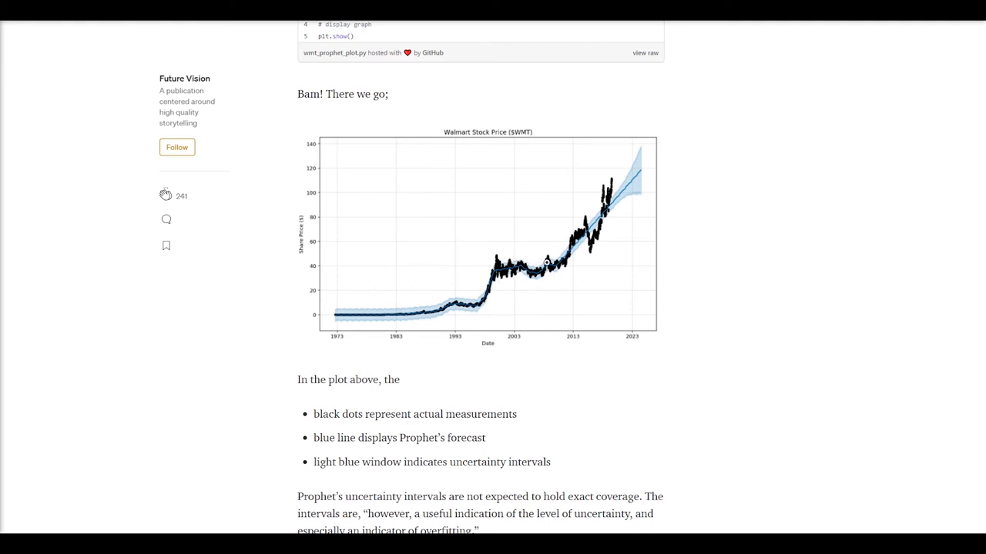
mouse_move(610, 209)
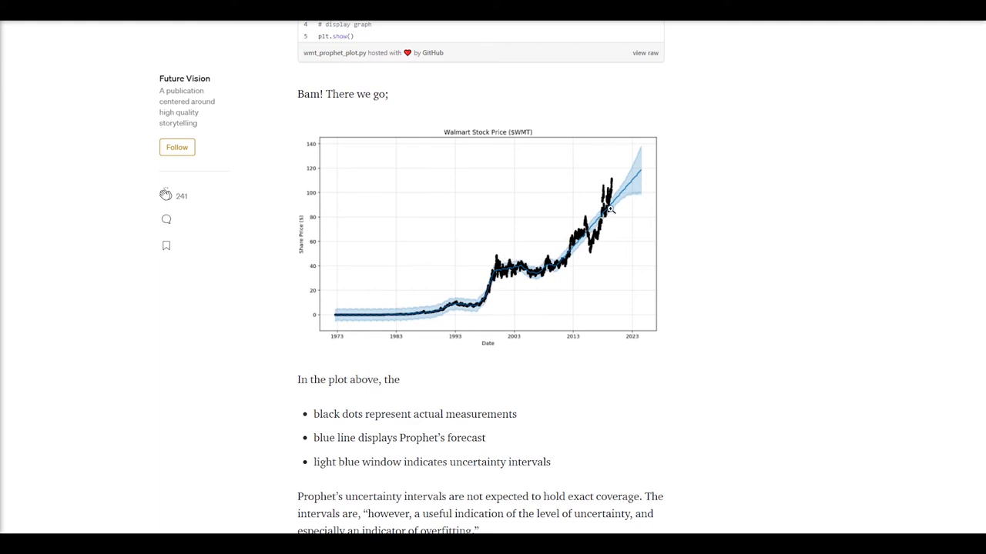
mouse_move(614, 209)
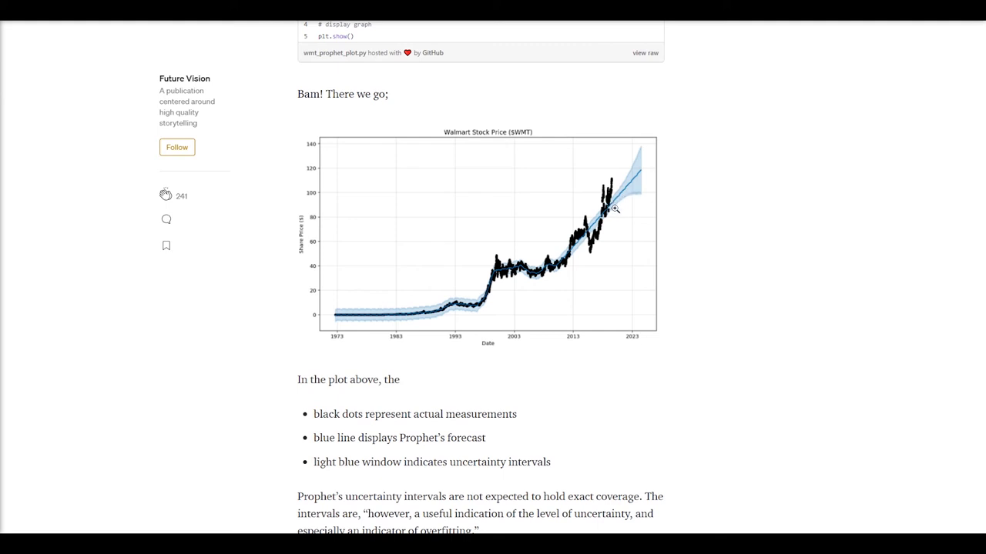
mouse_move(639, 162)
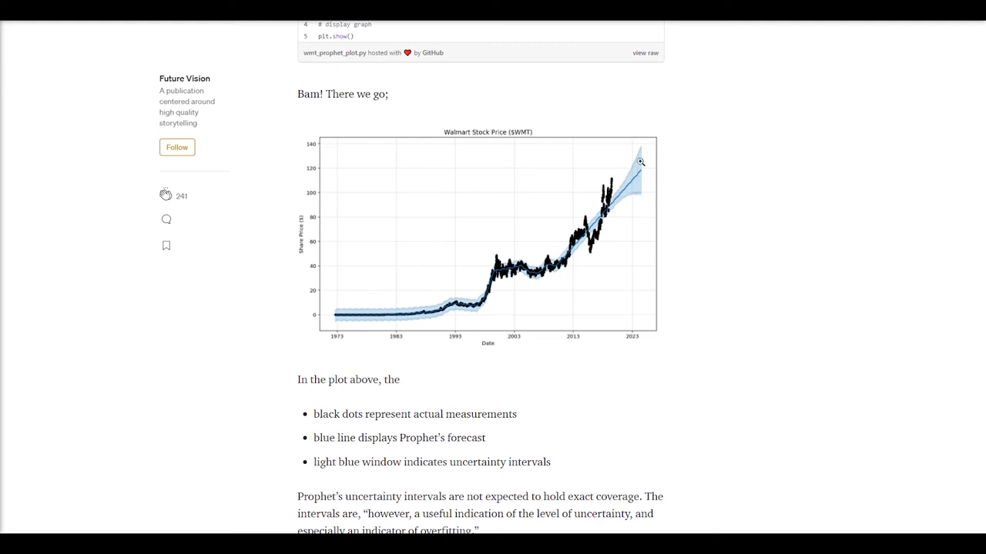
mouse_move(639, 157)
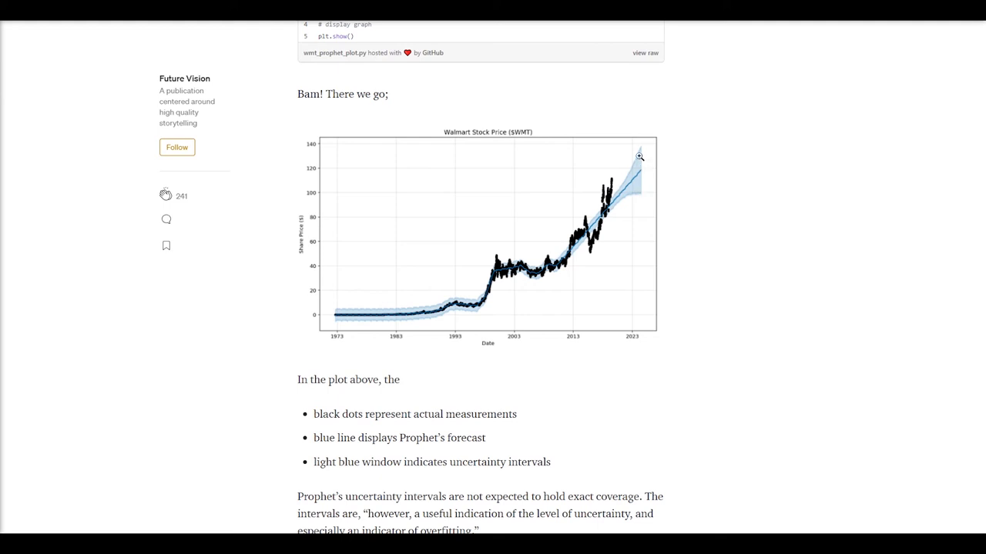
mouse_move(636, 160)
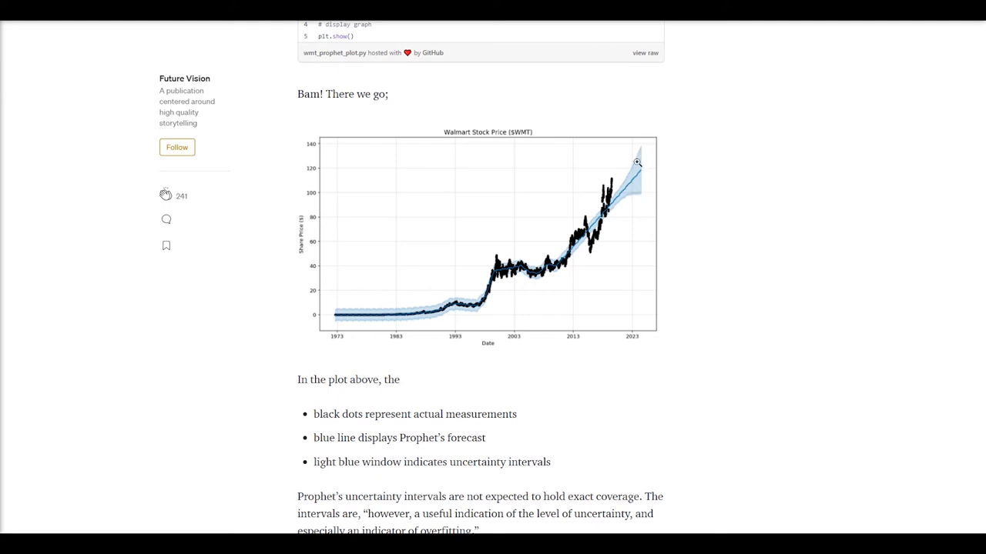
mouse_move(637, 197)
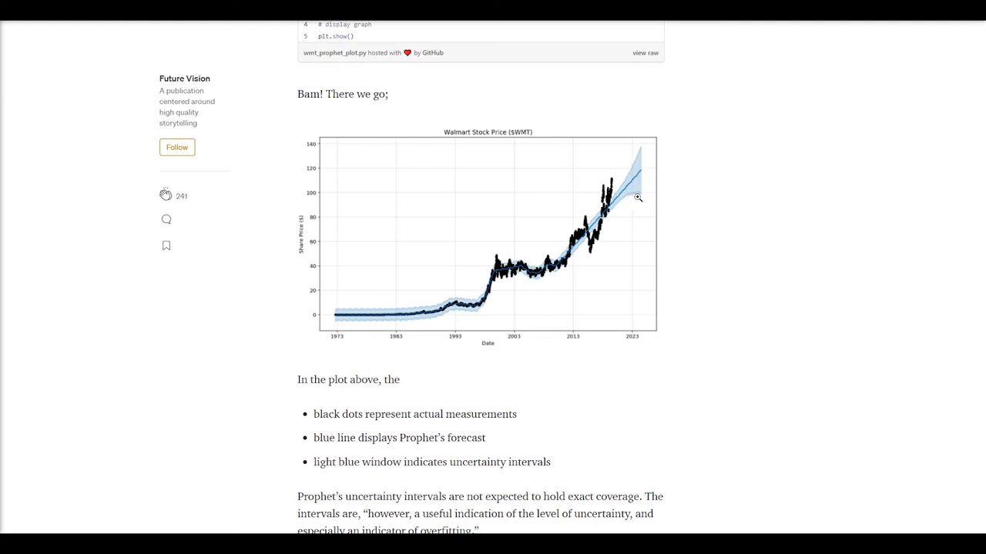
mouse_move(636, 172)
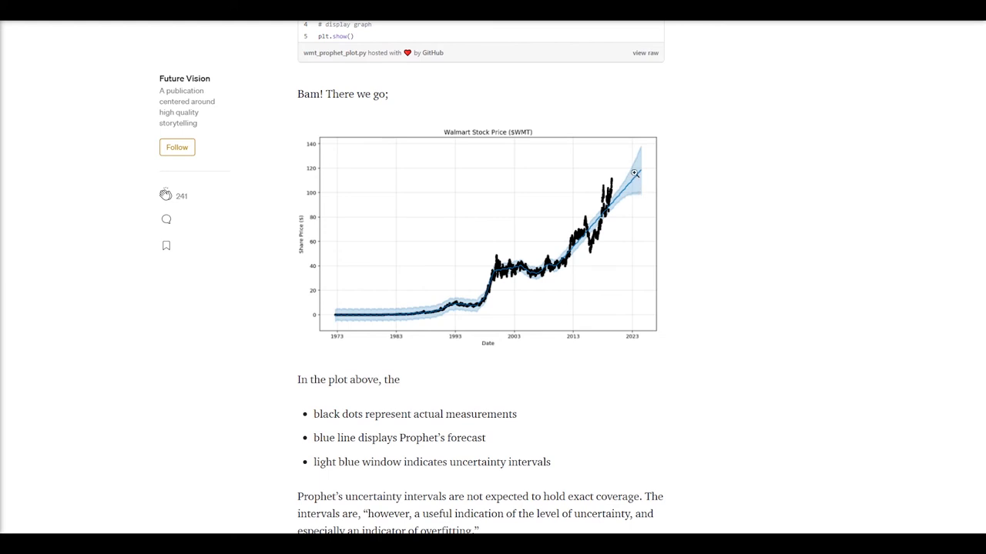
mouse_move(642, 154)
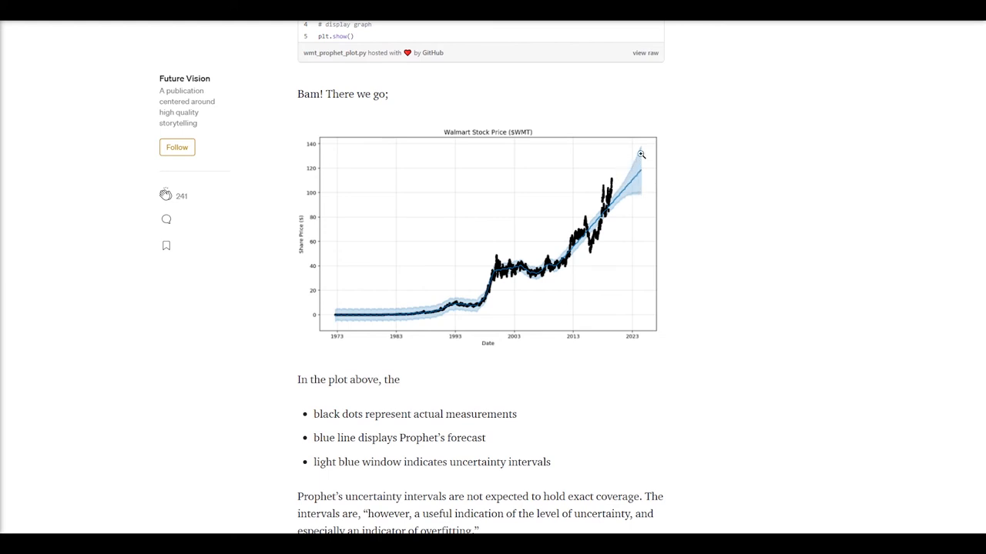
mouse_move(608, 236)
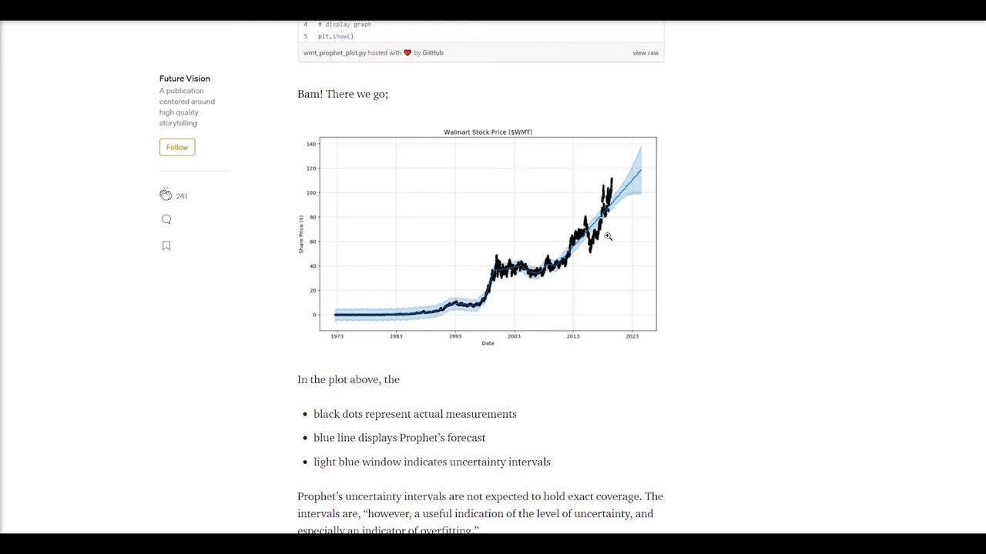
mouse_move(546, 173)
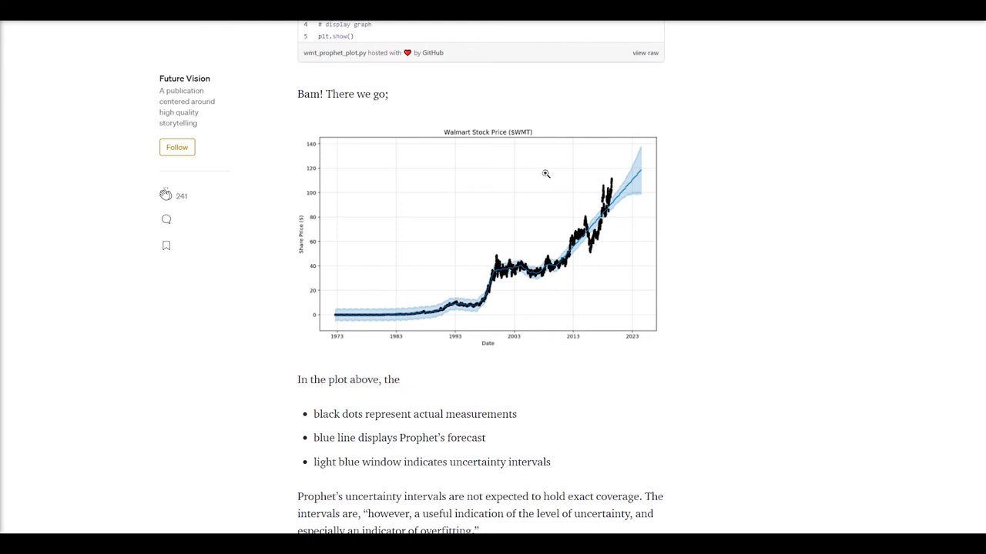
mouse_move(562, 120)
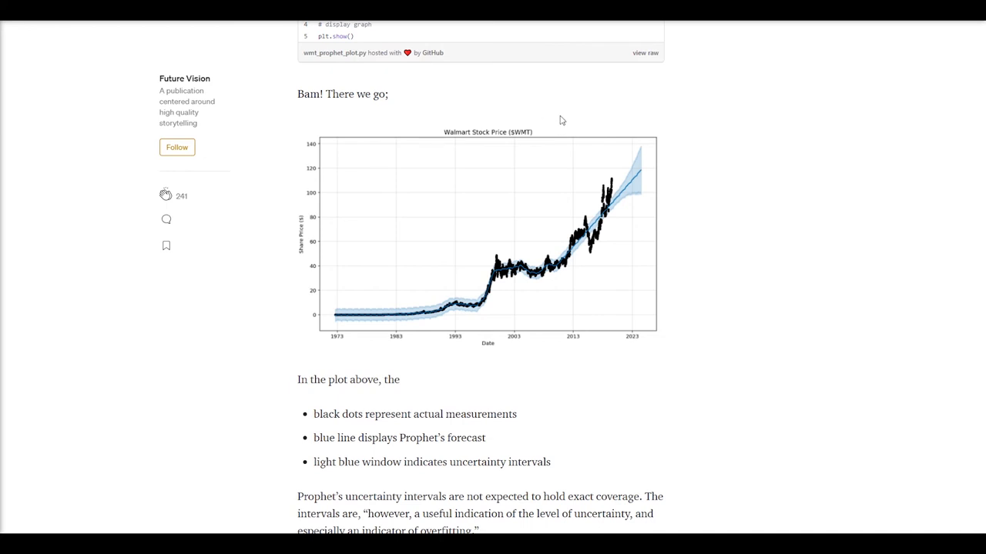
mouse_move(575, 126)
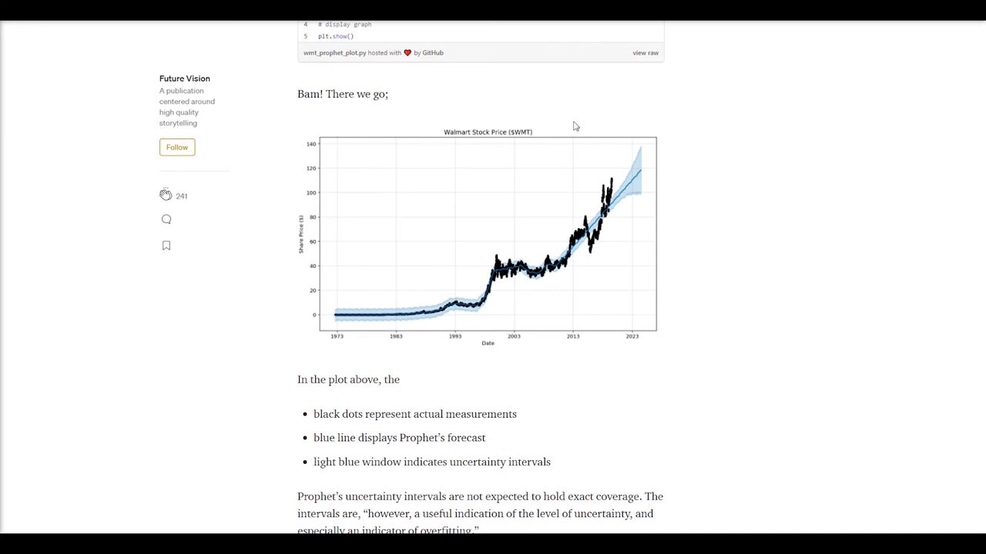
mouse_move(713, 228)
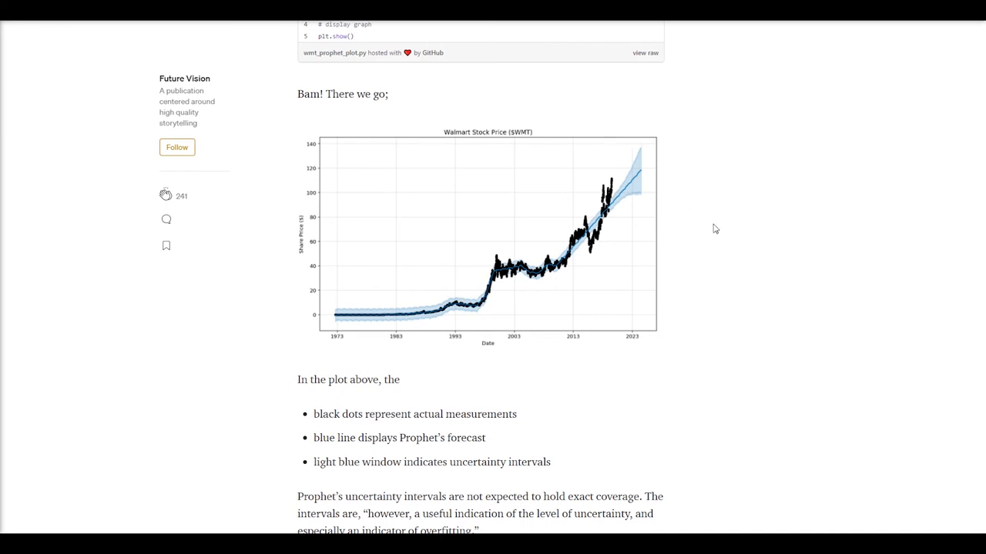
mouse_move(712, 245)
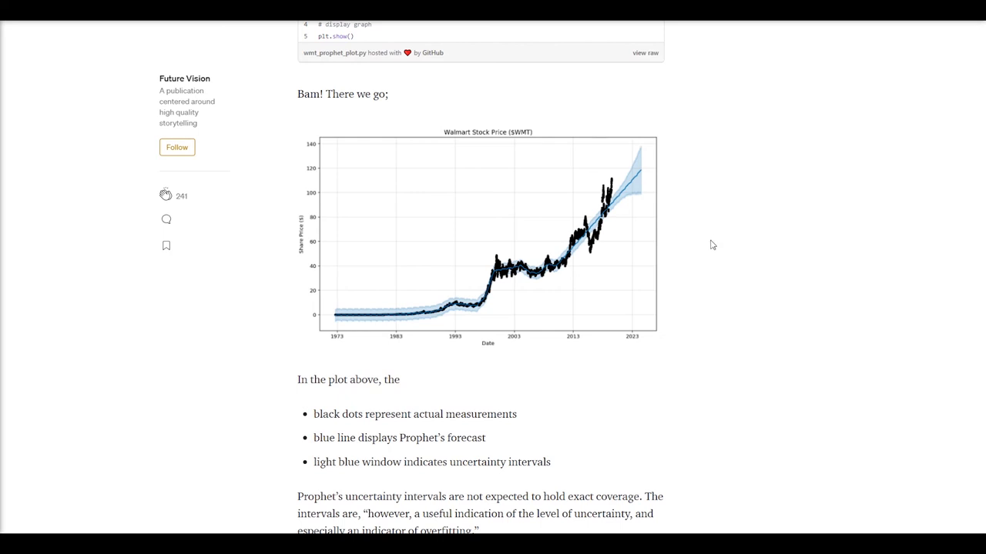